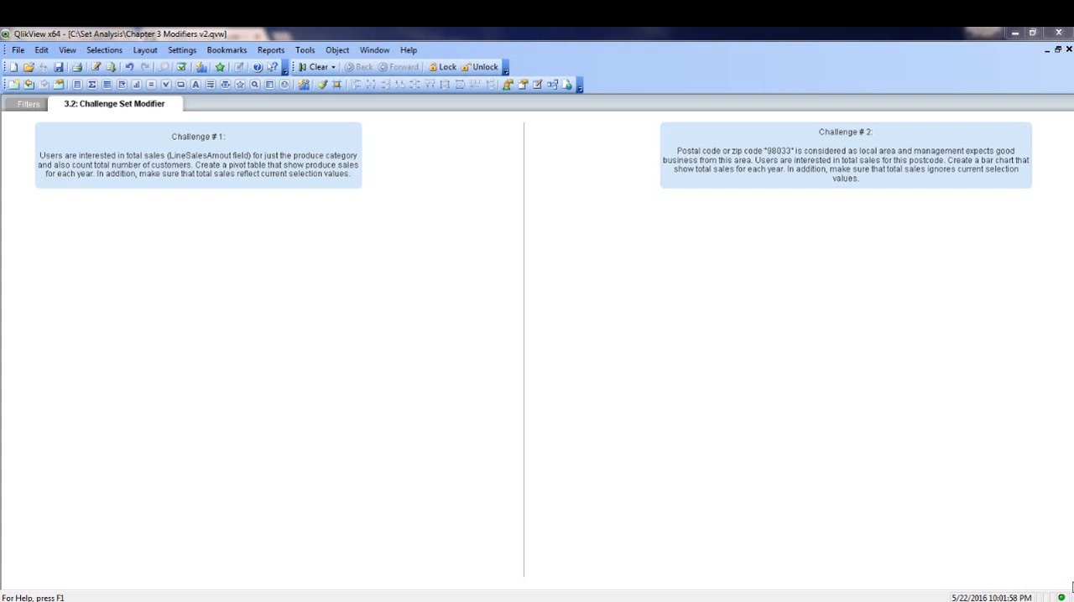
{"action": "mouse_move", "coordinate": [114, 202]}
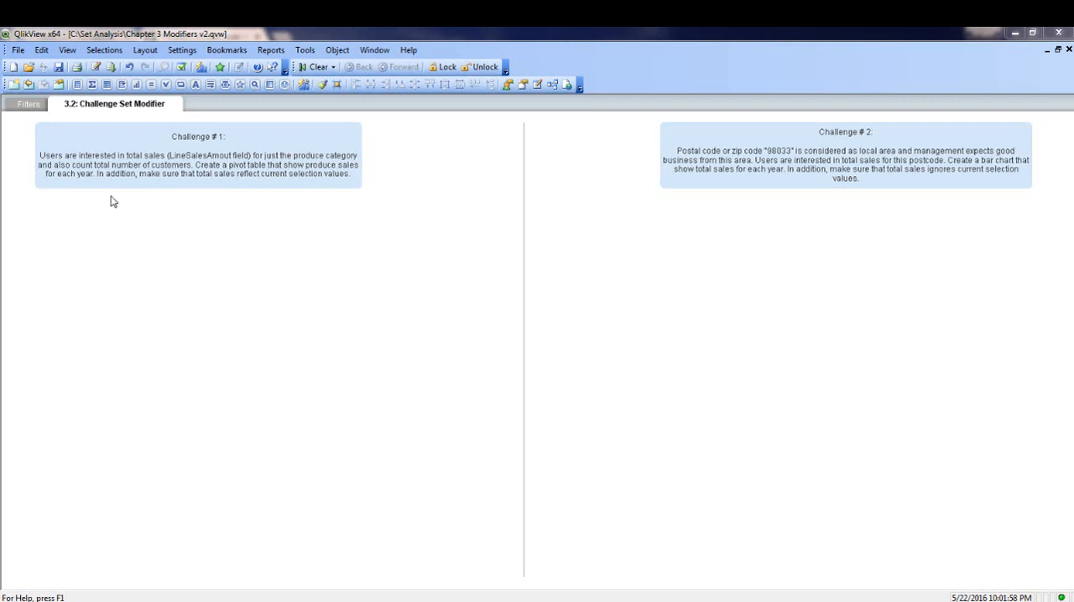
{"action": "mouse_move", "coordinate": [186, 221]}
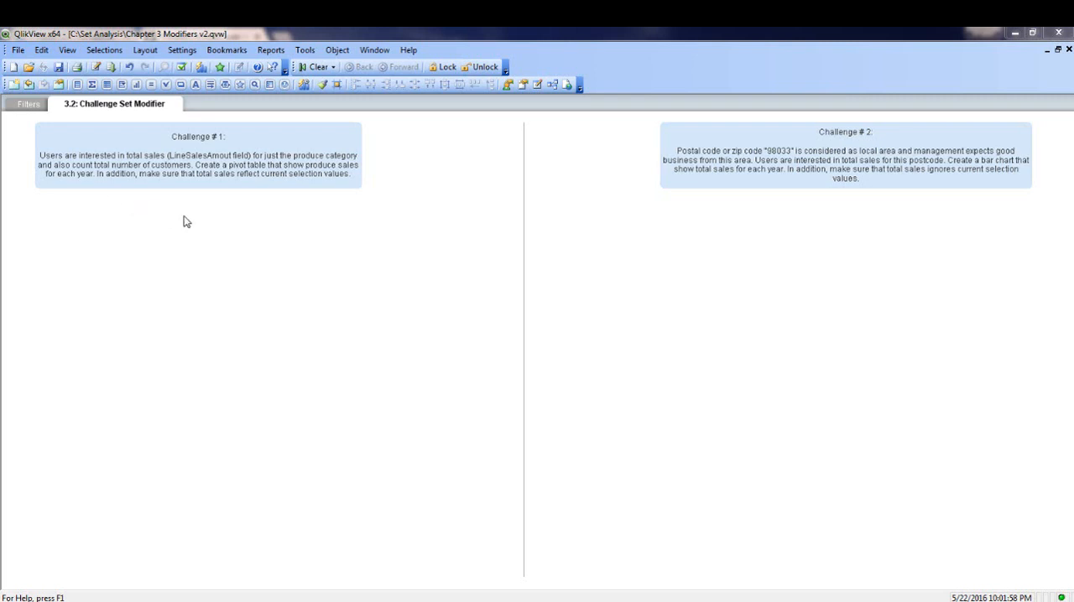
{"action": "mouse_move", "coordinate": [193, 255]}
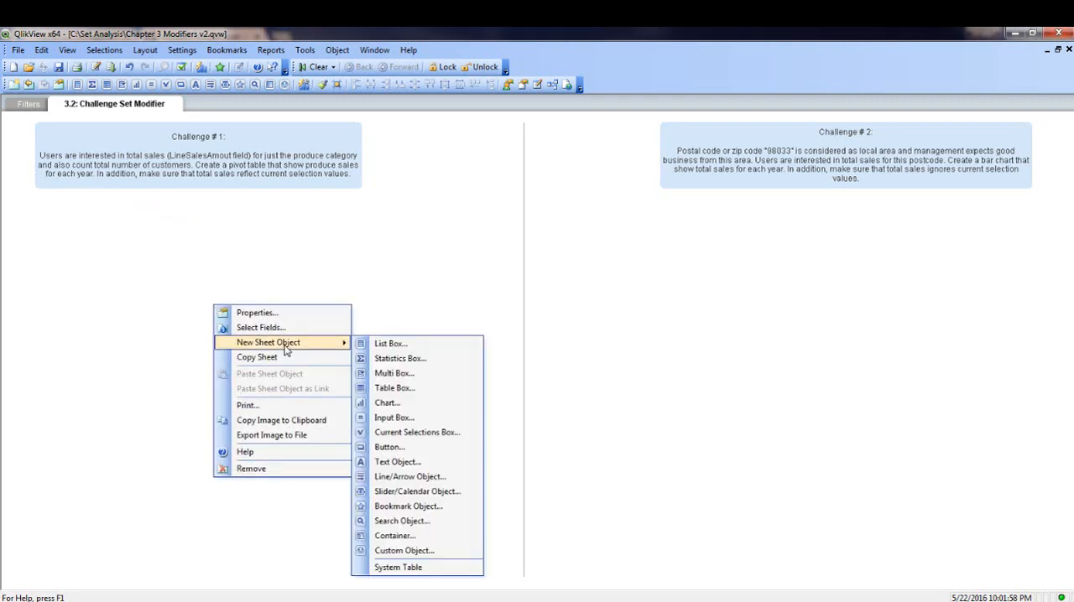
{"action": "mouse_move", "coordinate": [386, 403]}
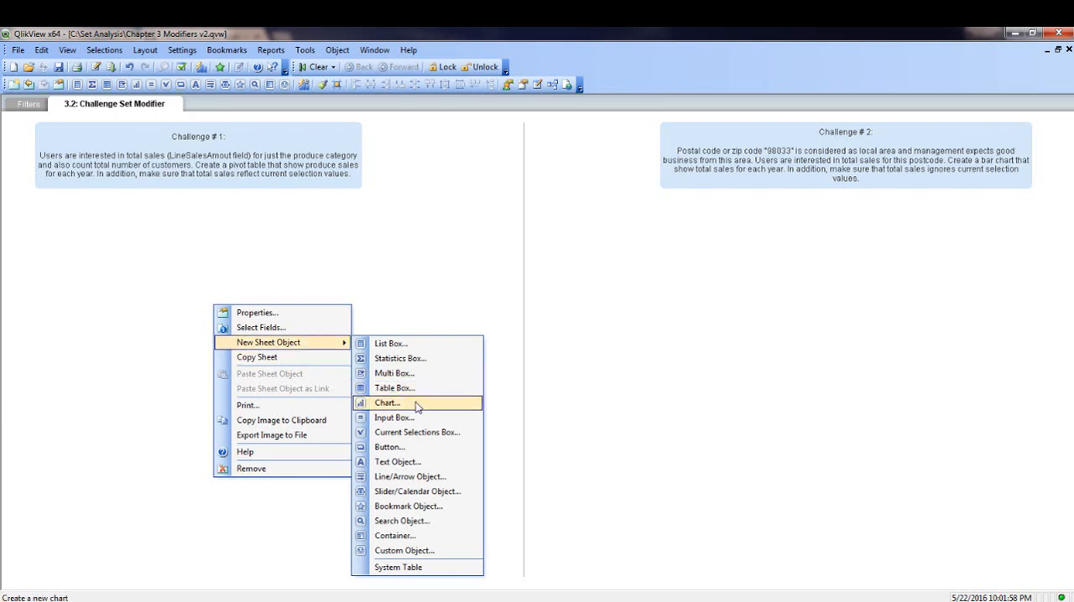
- Start a new chart object and add Category Name as its dimension
{"action": "left_click", "coordinate": [386, 402]}
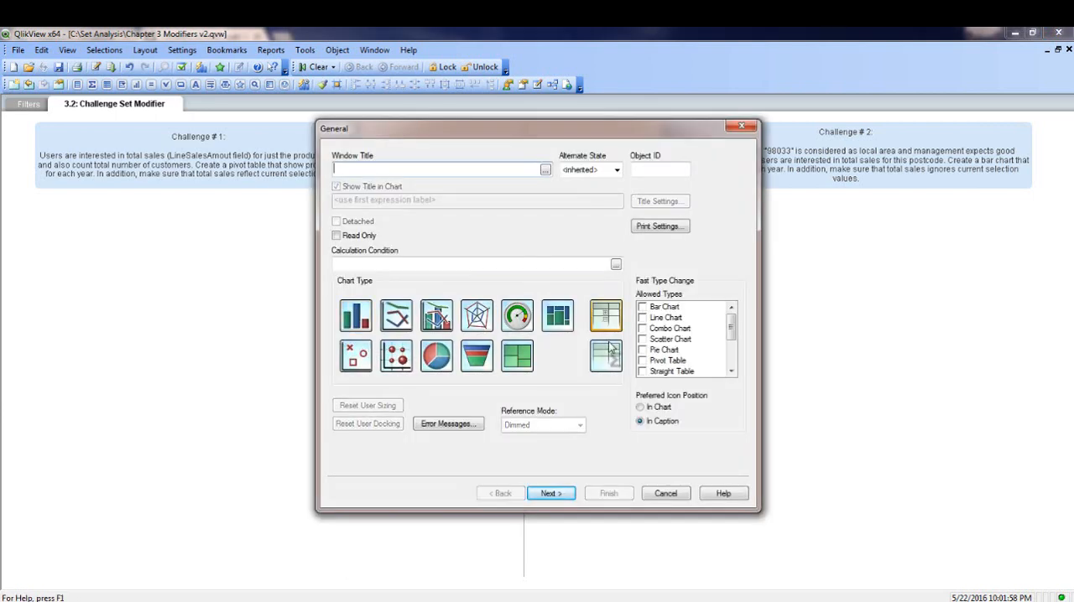
{"action": "mouse_move", "coordinate": [608, 470]}
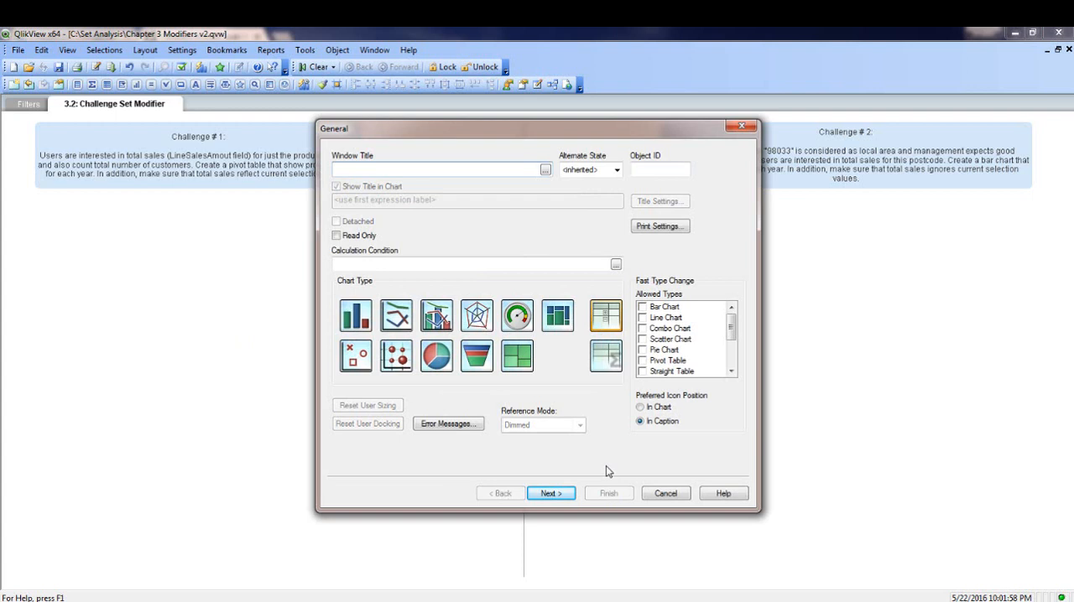
{"action": "left_click", "coordinate": [551, 494]}
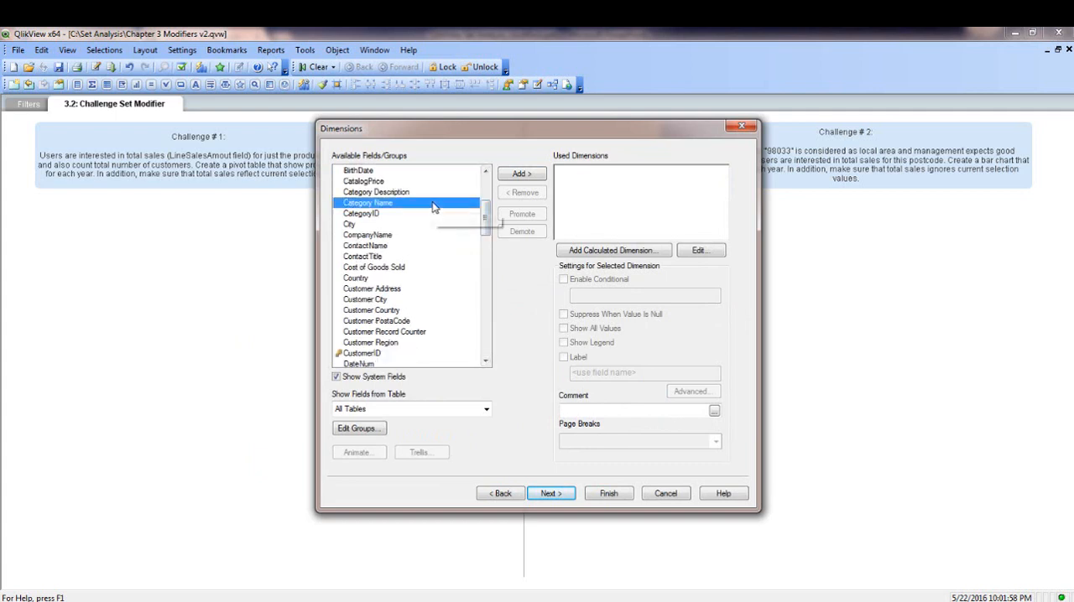
{"action": "left_click", "coordinate": [520, 173]}
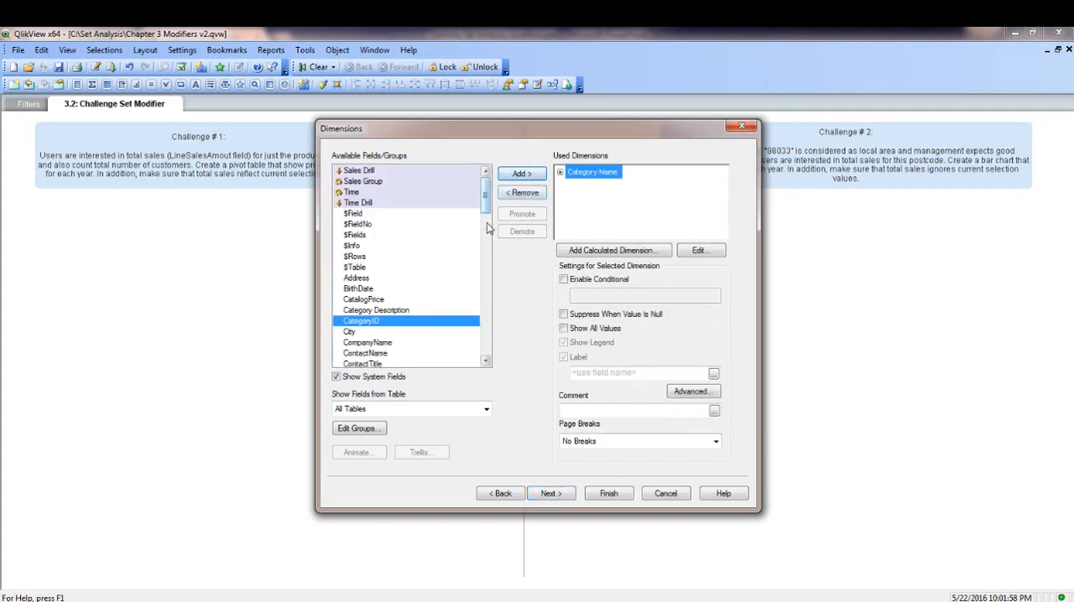
{"action": "left_click", "coordinate": [550, 493]}
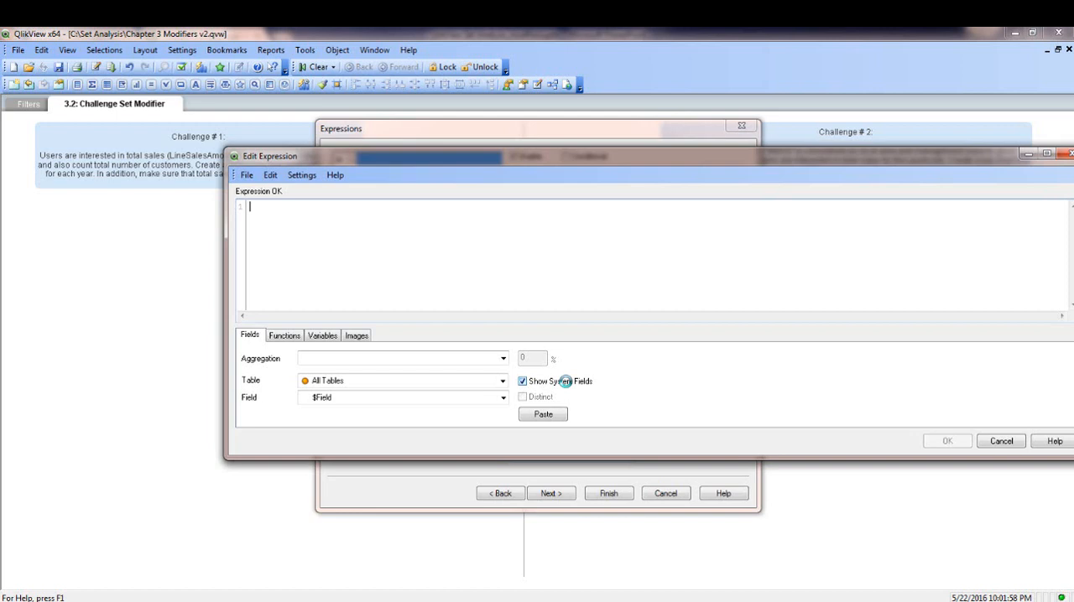
- Write the expression sum({$<[Category Name] = {'Produce'}>} LineSalesAmount), validated as Expression OK
{"action": "type", "text": "sum({"}
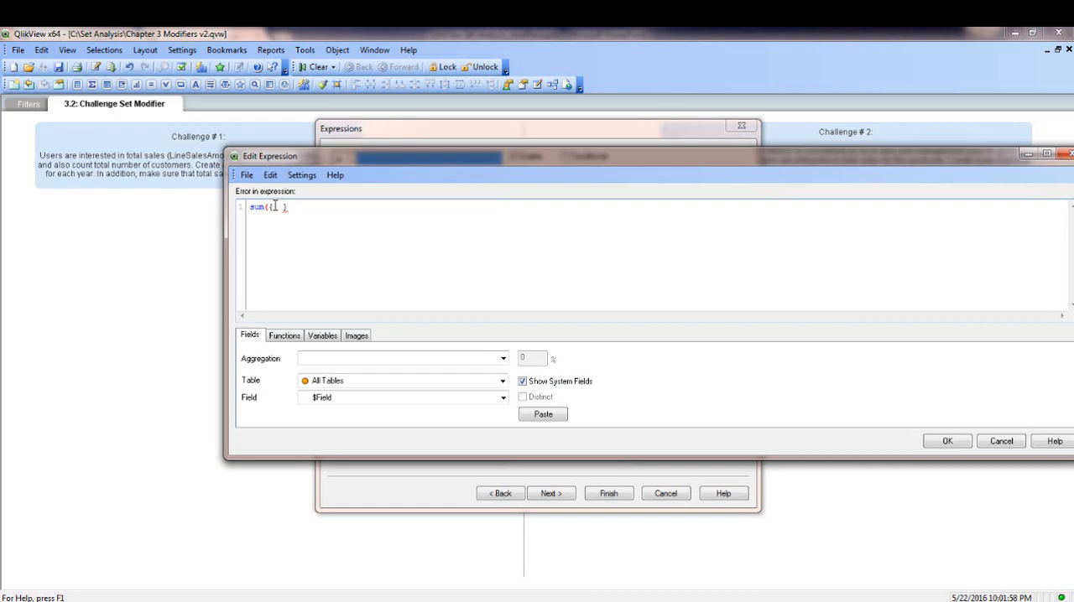
{"action": "type", "text": "<"}
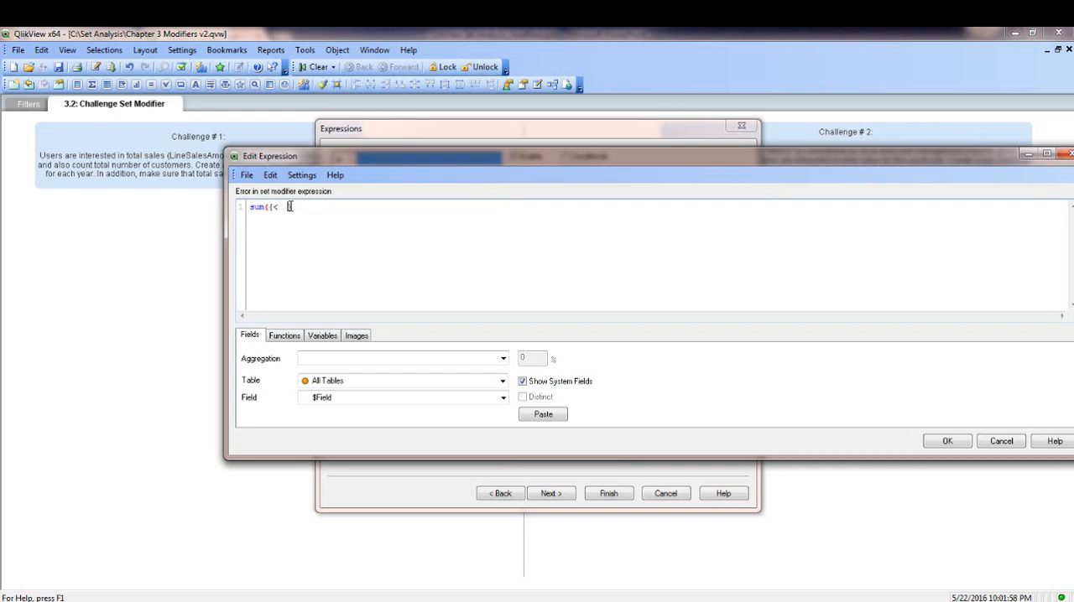
{"action": "type", "text": ">}"}
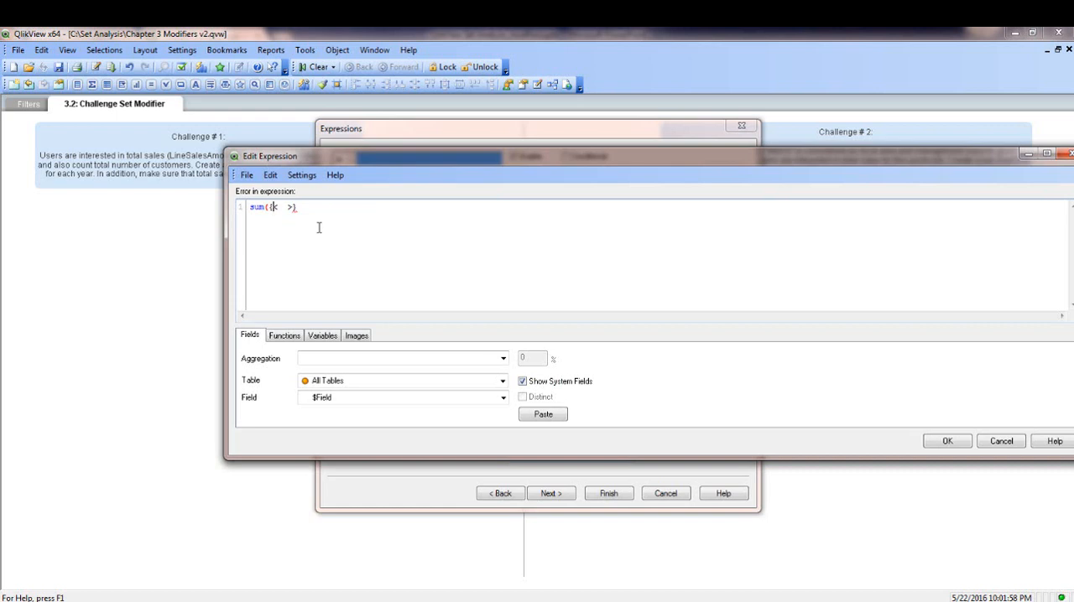
{"action": "type", "text": "<"}
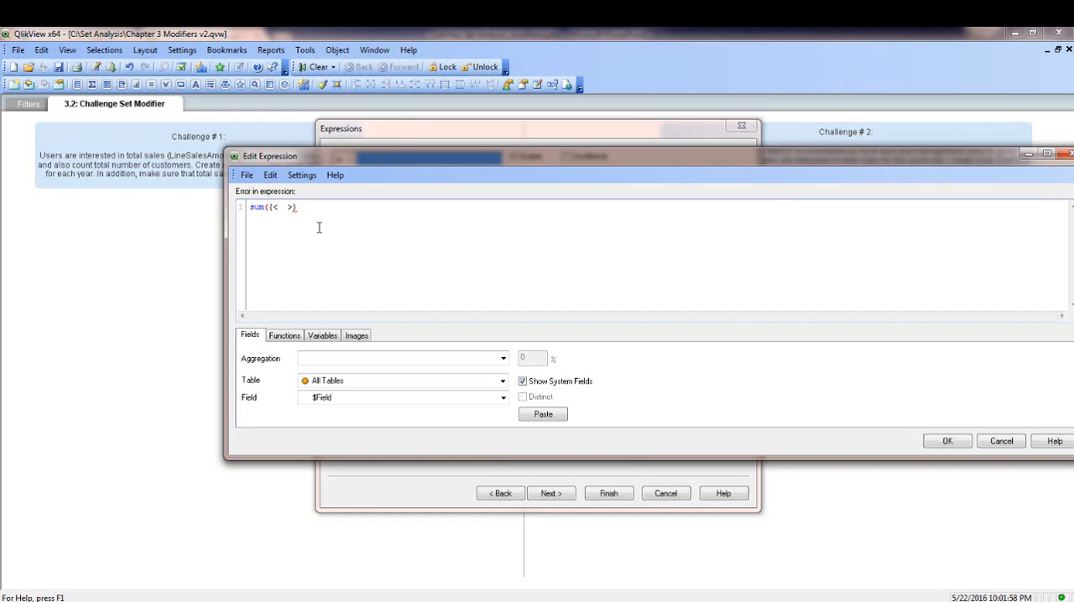
{"action": "type", "text": "$"}
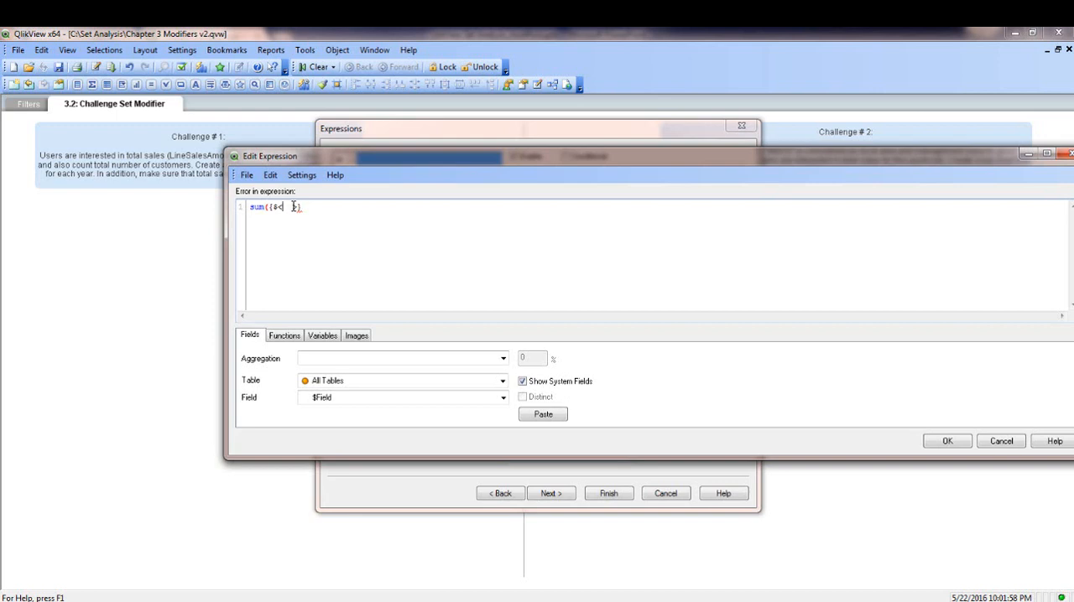
{"action": "type", "text": "ca"}
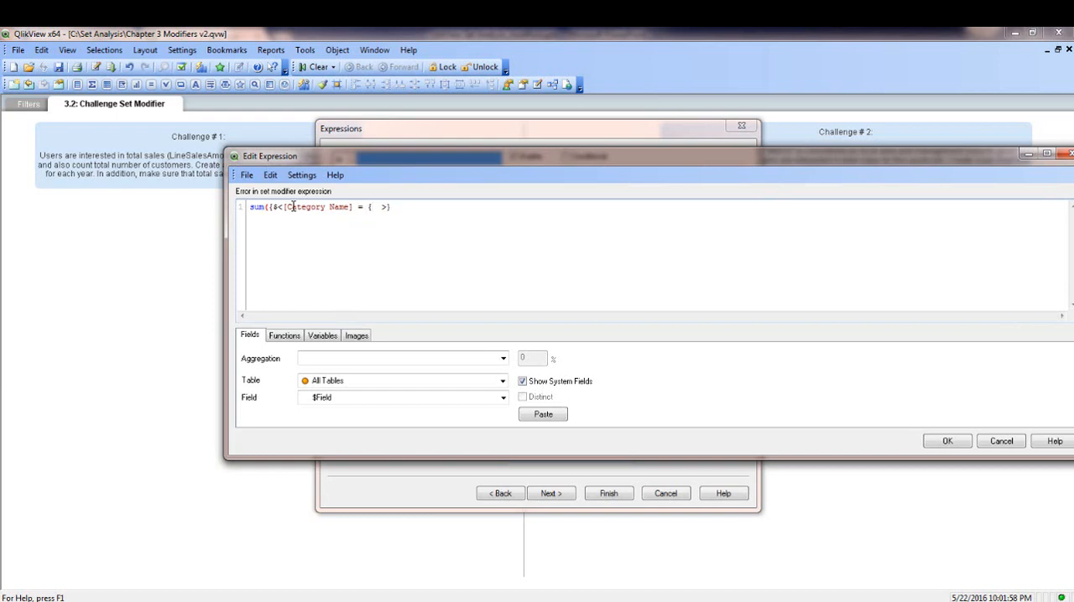
{"action": "type", "text": "{"}
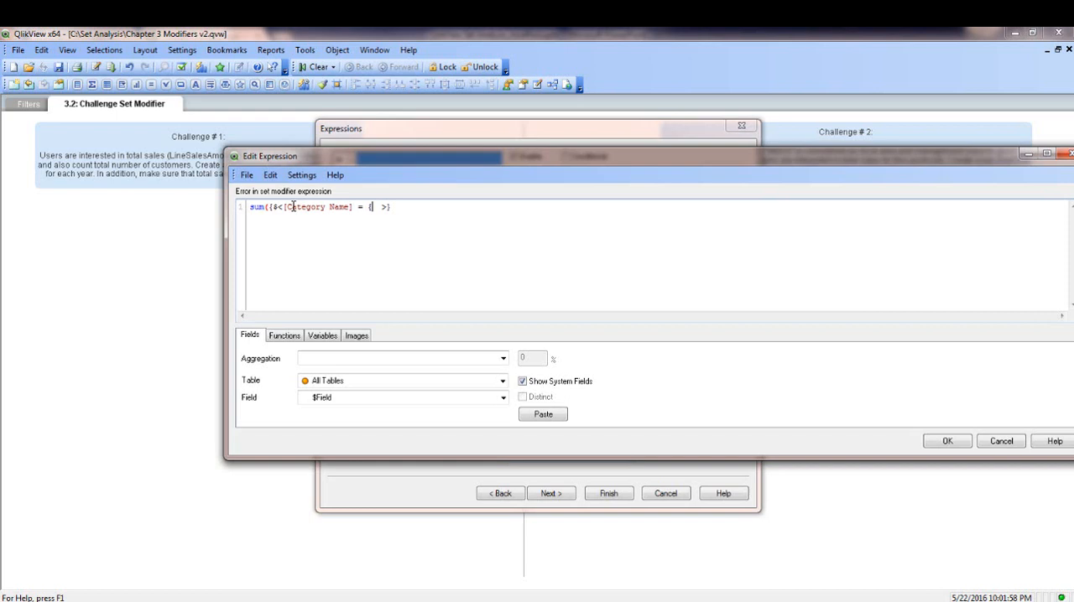
{"action": "type", "text": "*'"}
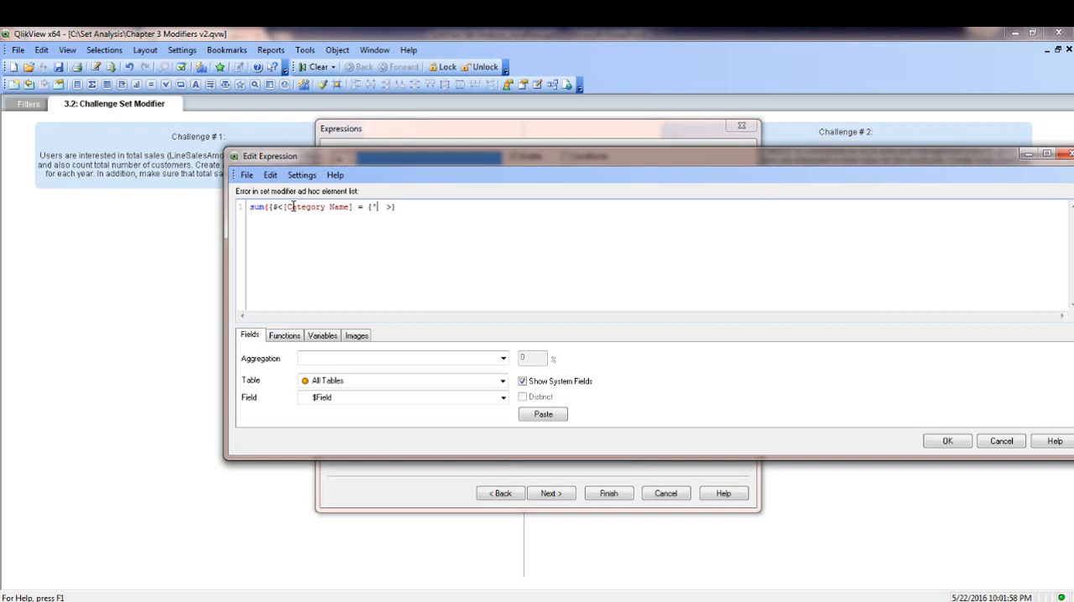
{"action": "type", "text": "Produce"}
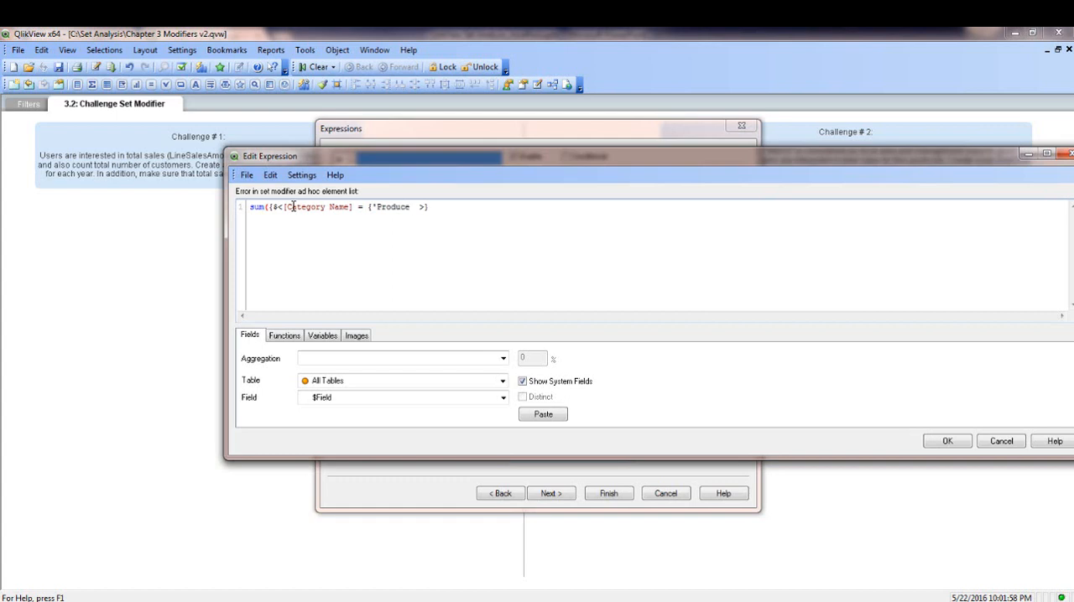
{"action": "type", "text": "\""}
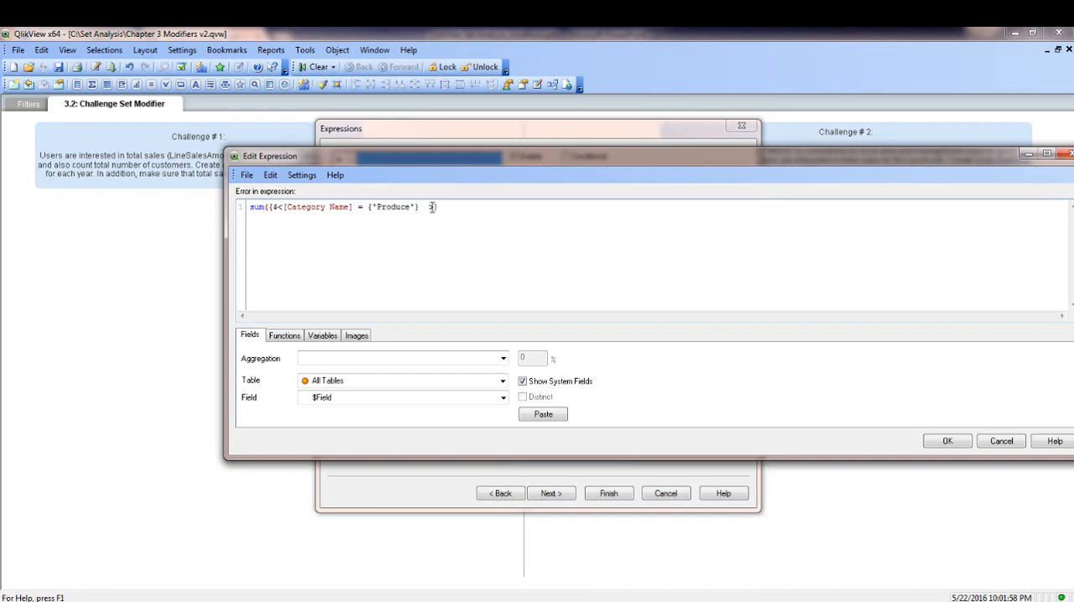
{"action": "type", "text": ">"}
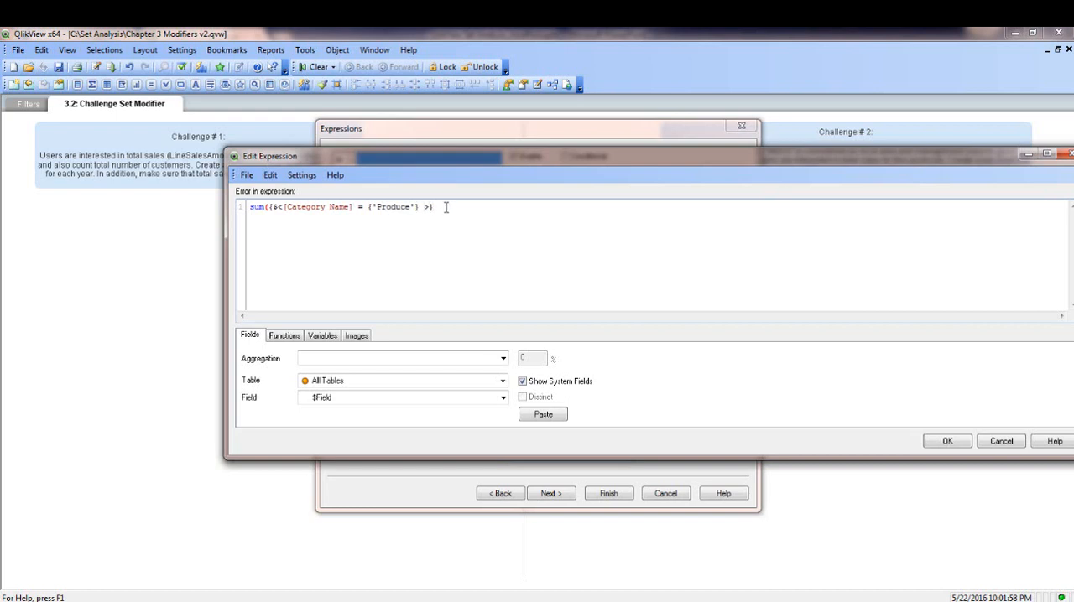
{"action": "type", "text": "Line"}
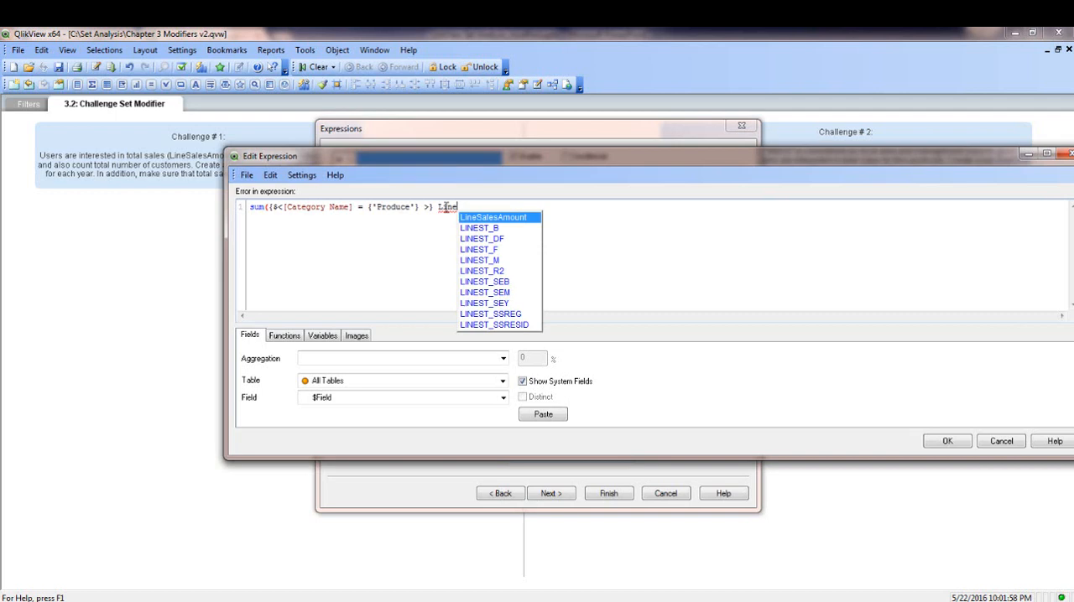
{"action": "left_click", "coordinate": [494, 216]}
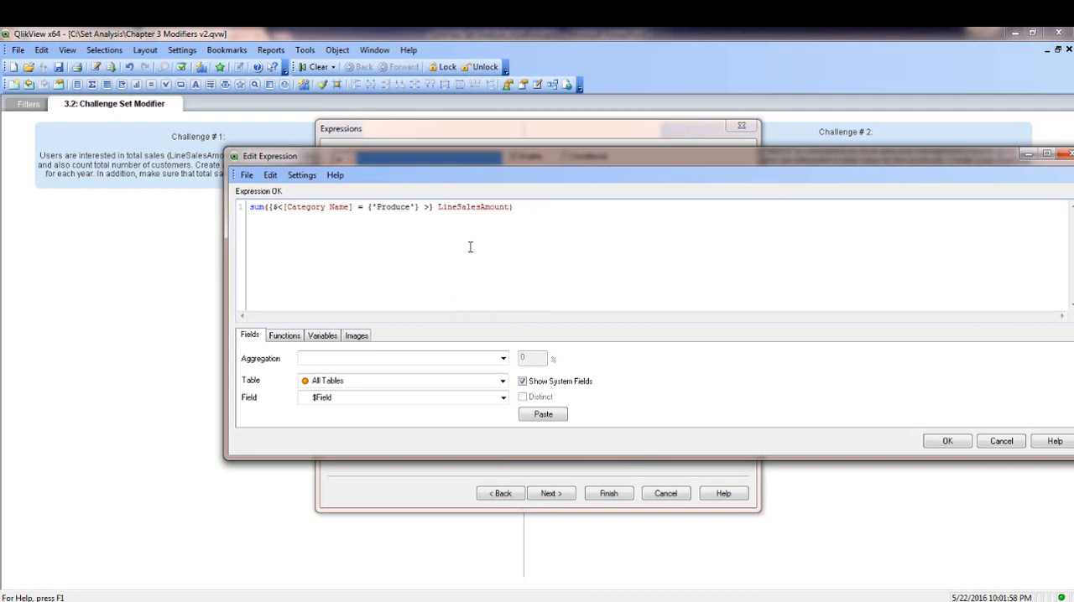
{"action": "mouse_move", "coordinate": [674, 252]}
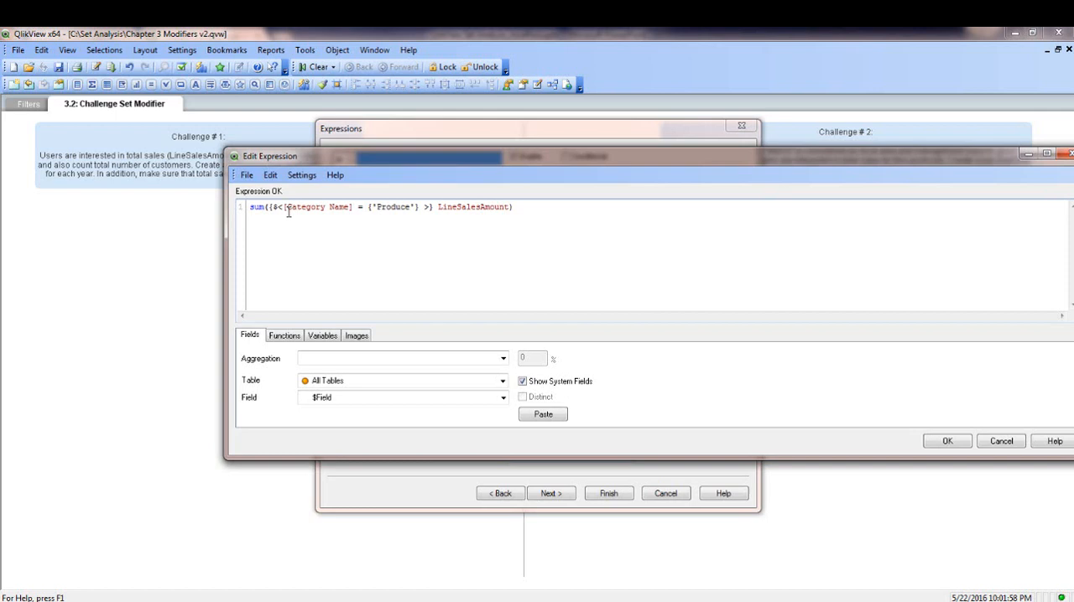
{"action": "mouse_move", "coordinate": [406, 219]}
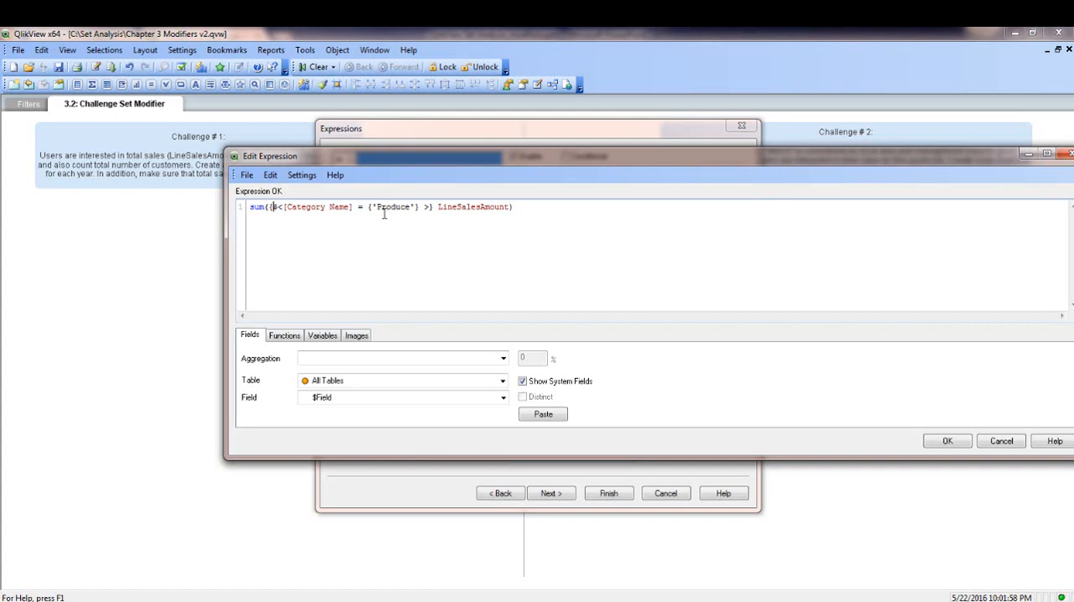
- Accept the Produce sales expression and label it Total Sales
{"action": "left_click", "coordinate": [947, 439]}
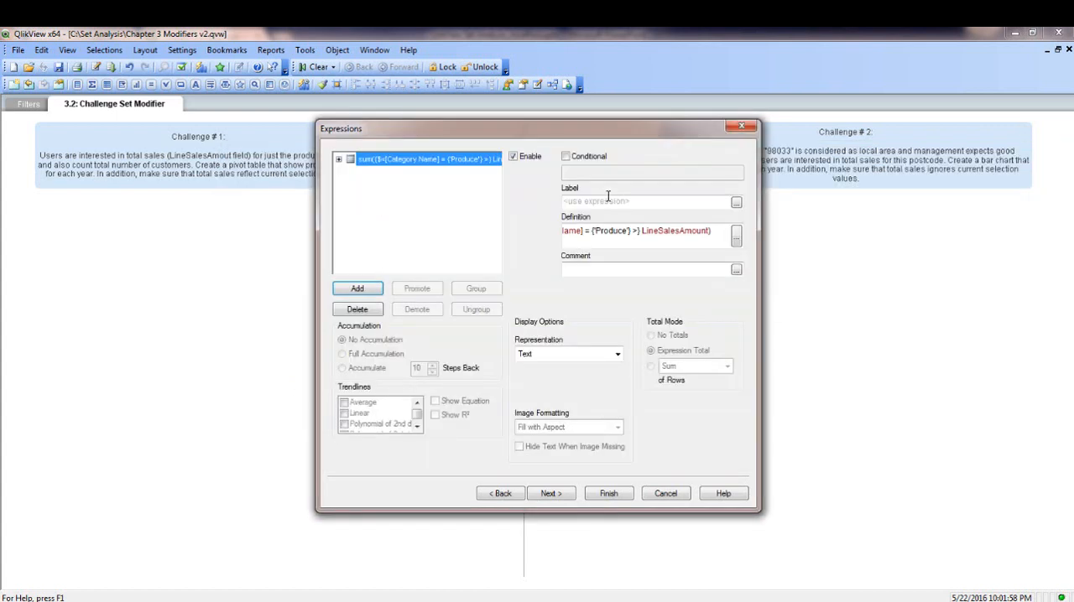
{"action": "type", "text": "Total Sa"}
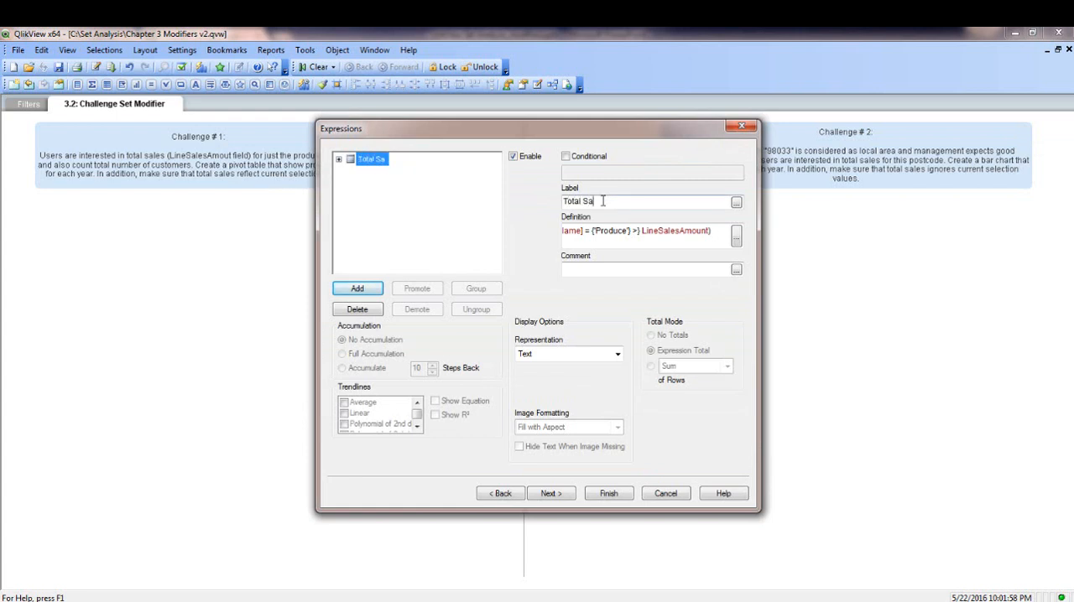
{"action": "type", "text": "les"}
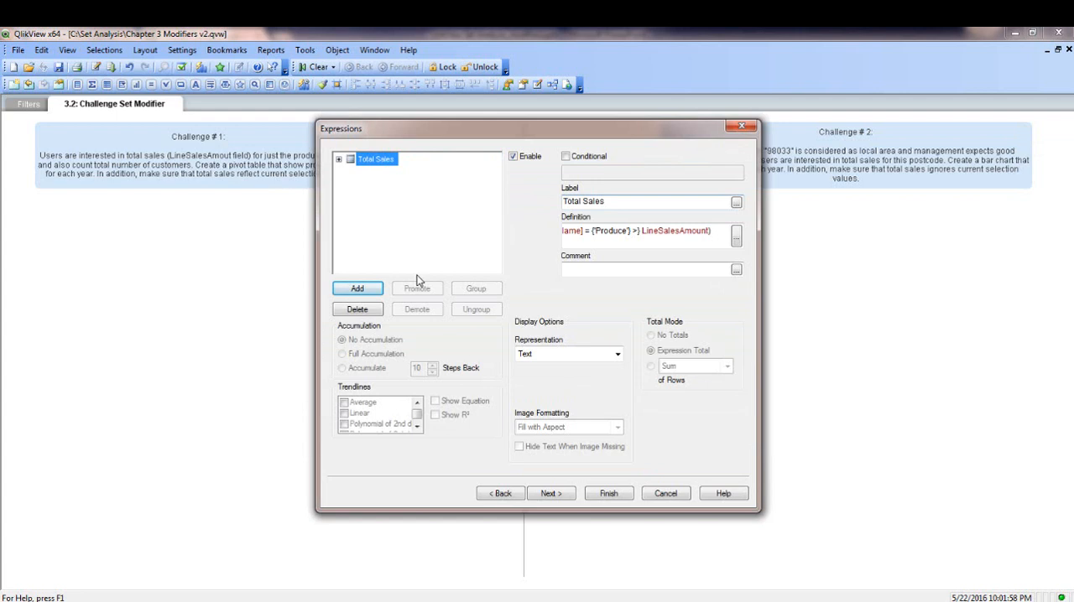
{"action": "mouse_move", "coordinate": [406, 260]}
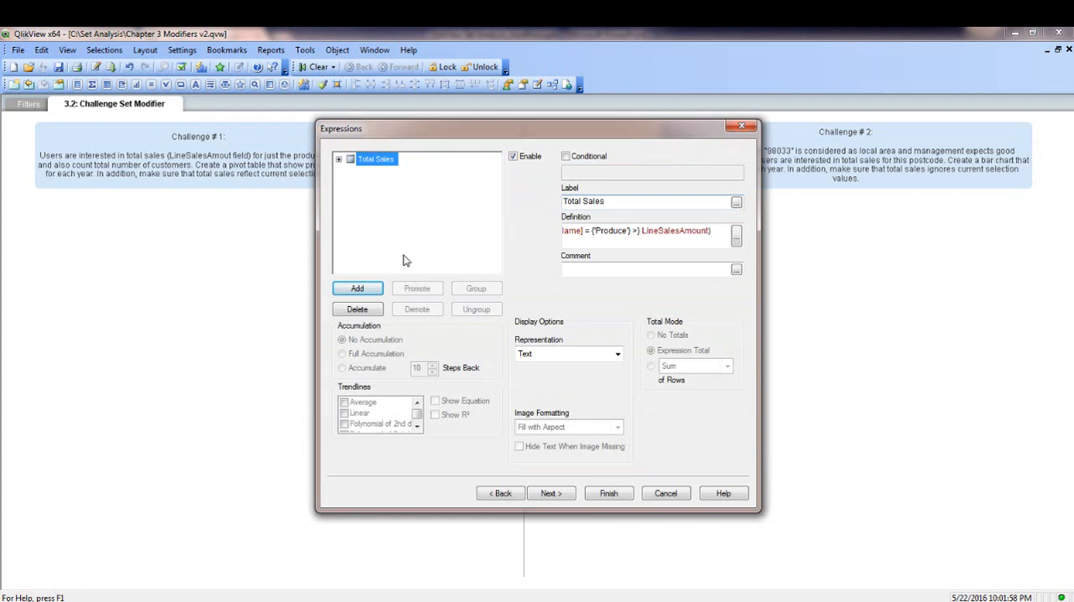
{"action": "mouse_move", "coordinate": [356, 288]}
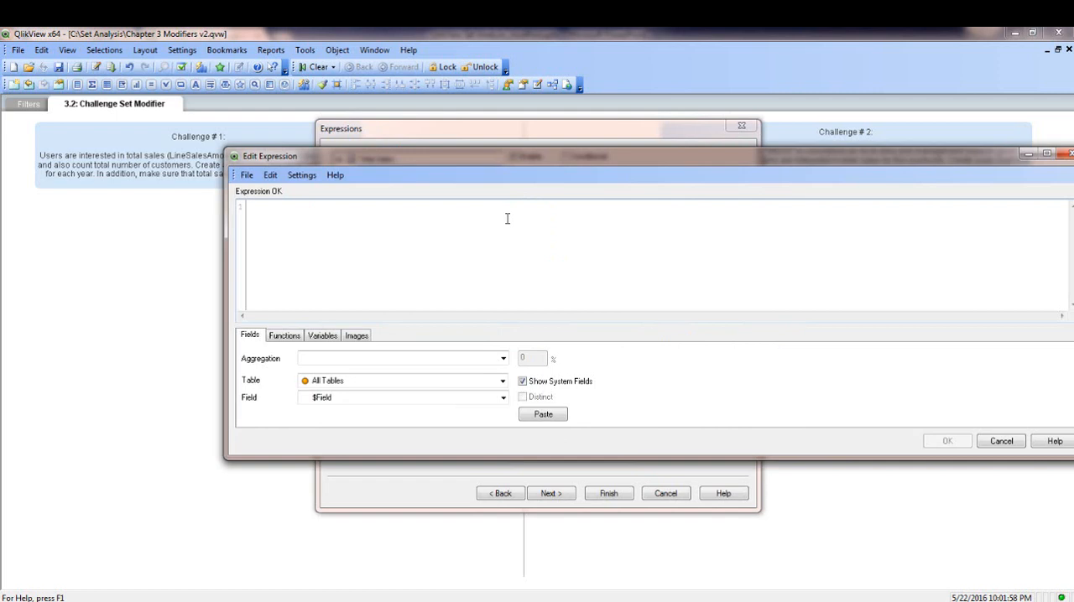
- Write a second expression count({<[Category Name] = {'Produce'}>} DISTINCT CompanyName)
{"action": "type", "text": "count({$<"}
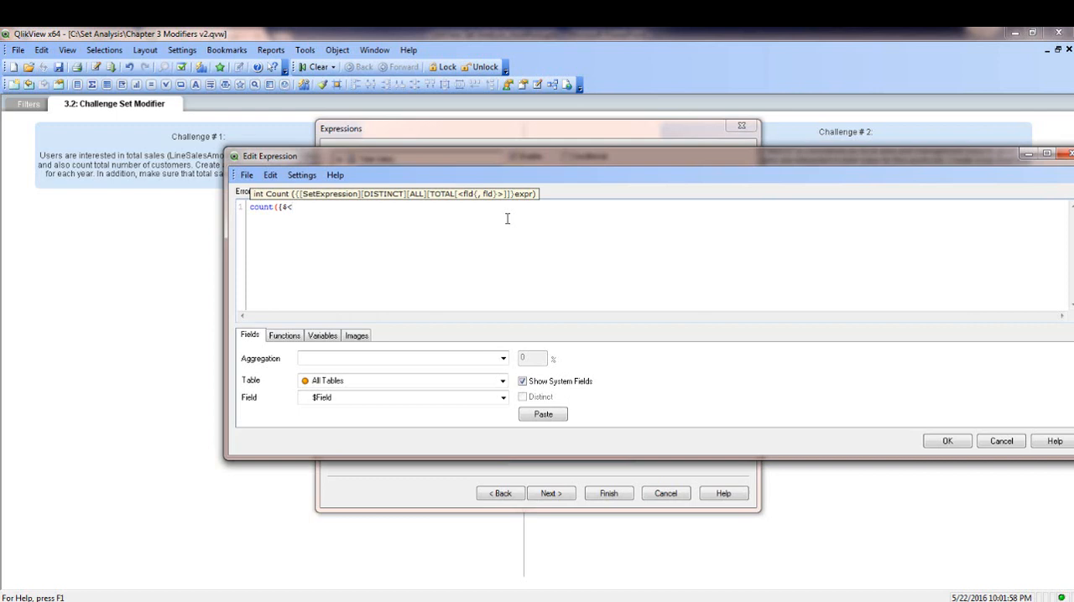
{"action": "type", "text": "cate"}
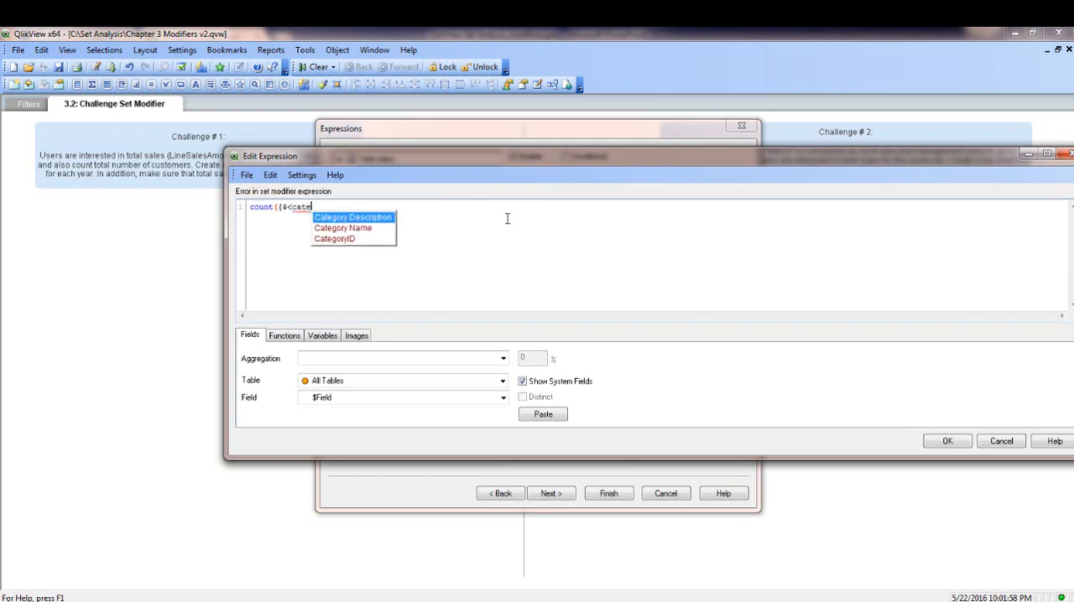
{"action": "left_click", "coordinate": [342, 228]}
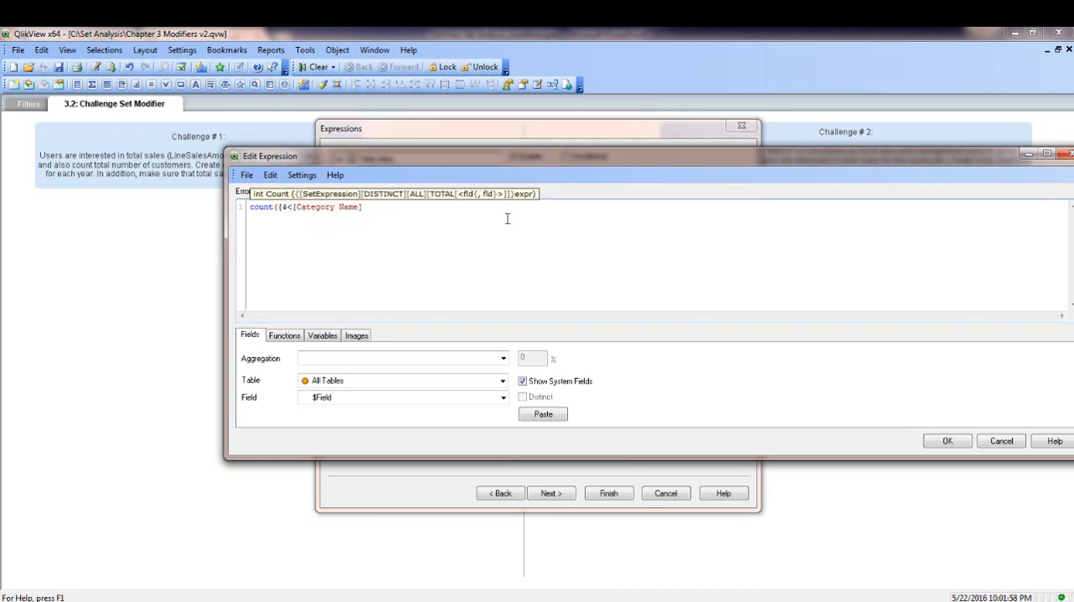
{"action": "type", "text": "= {"}
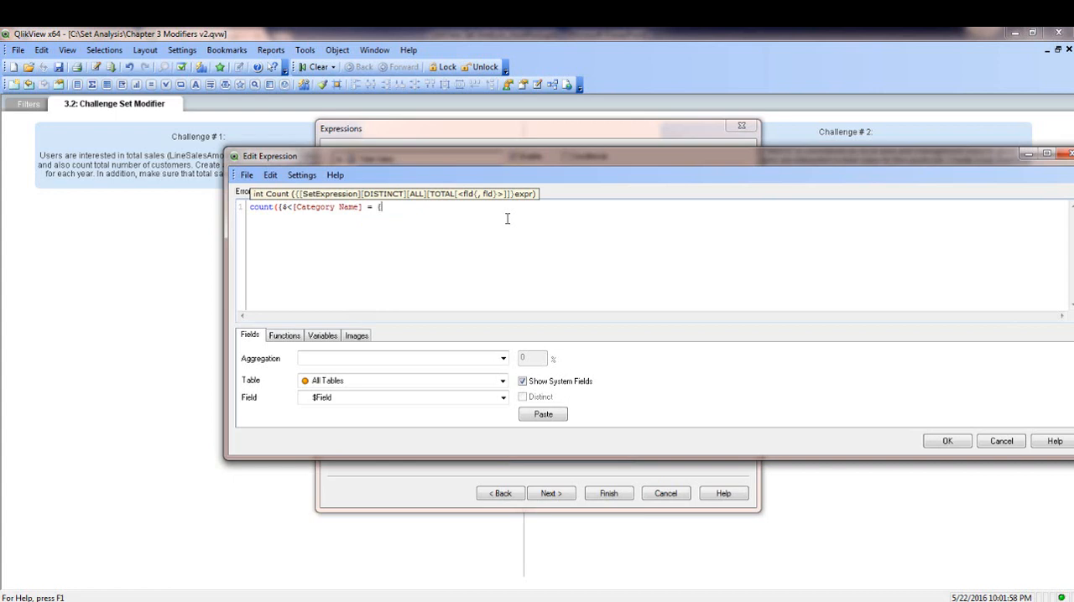
{"action": "type", "text": "{'Produce'"}
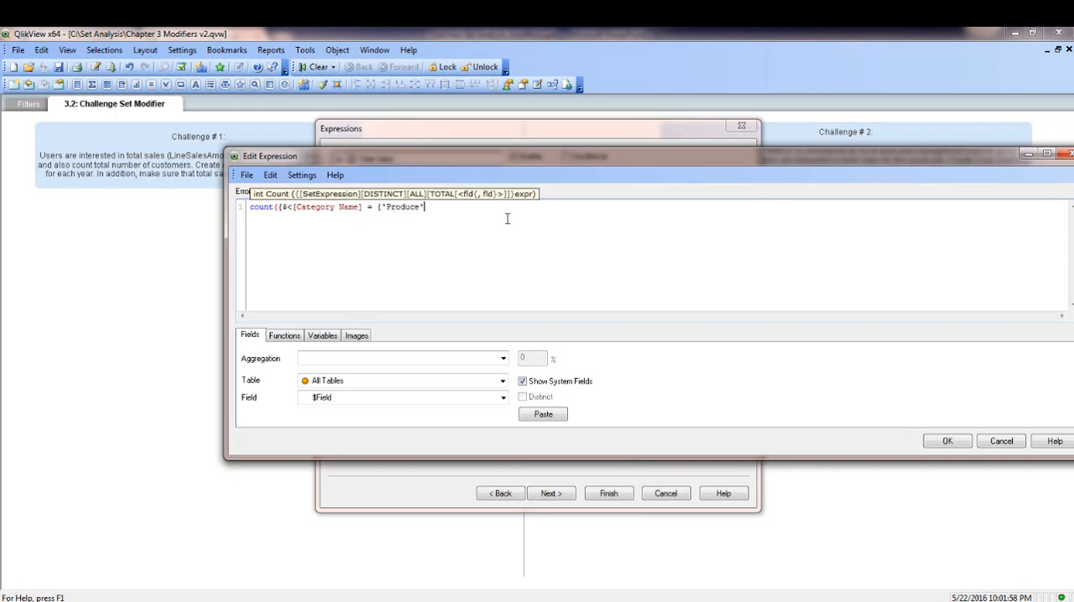
{"action": "type", "text": "}>"}
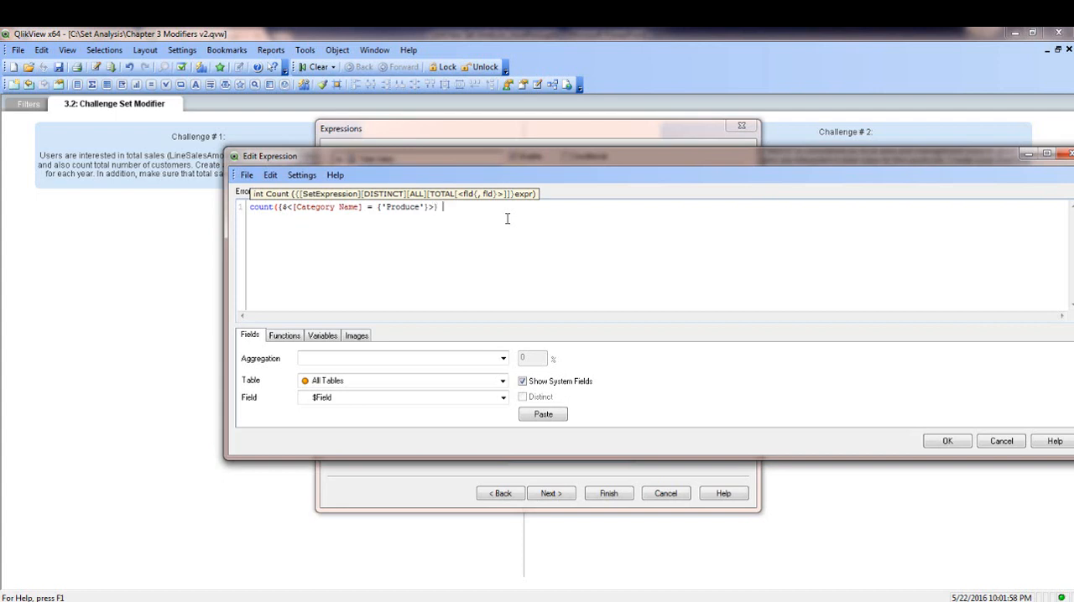
{"action": "type", "text": "dis"}
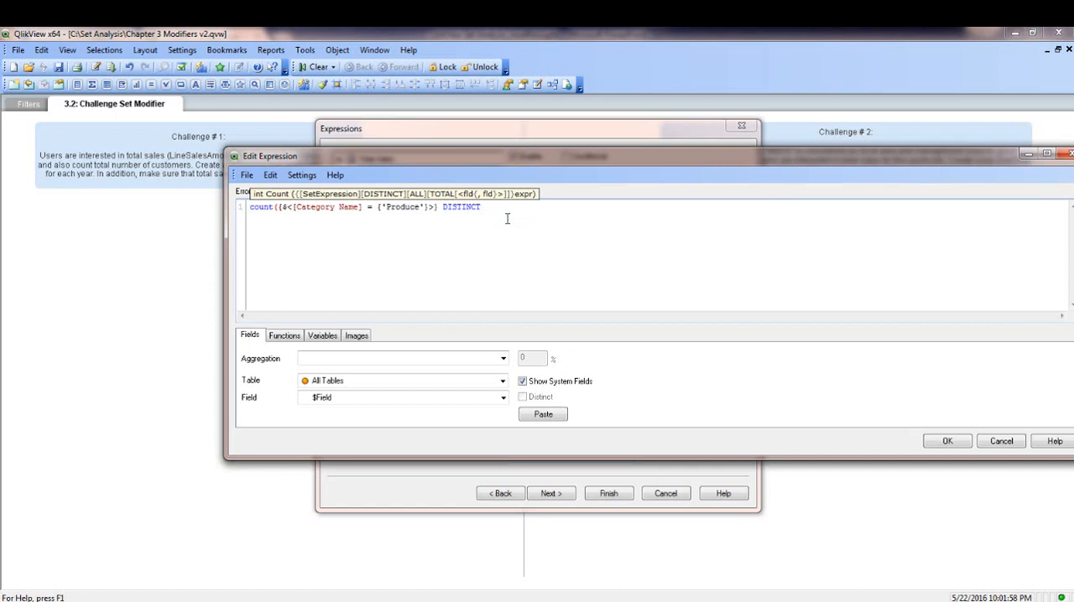
{"action": "type", "text": "cu"}
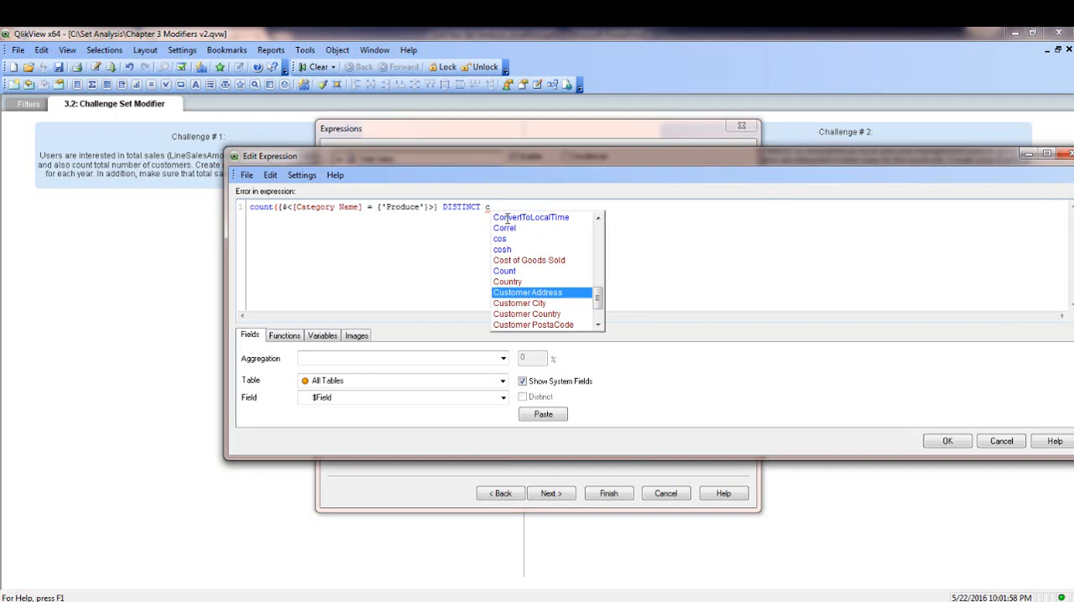
{"action": "type", "text": "om"}
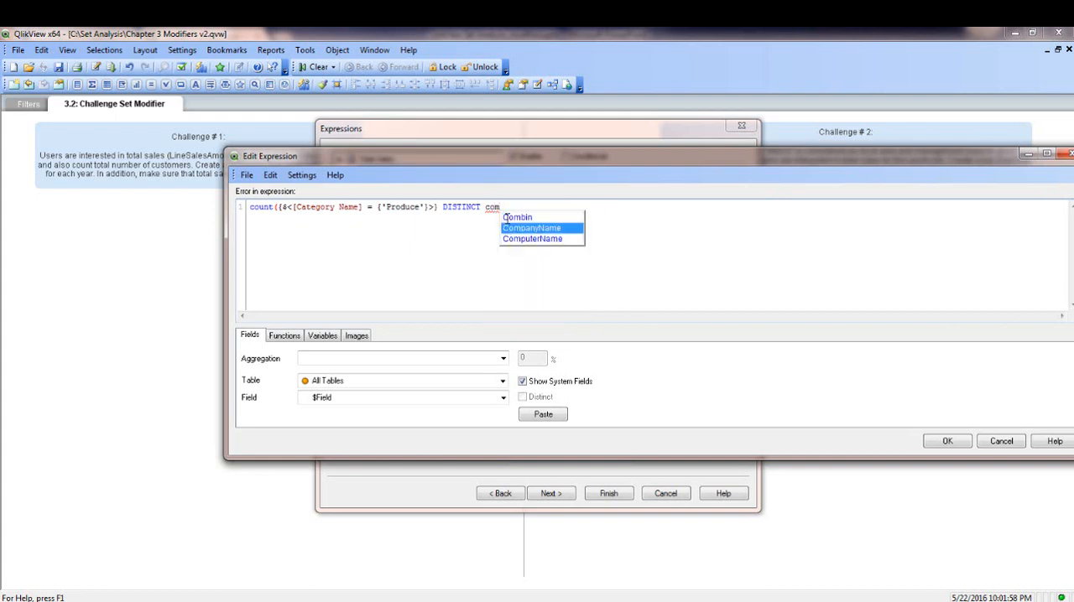
{"action": "left_click", "coordinate": [531, 228]}
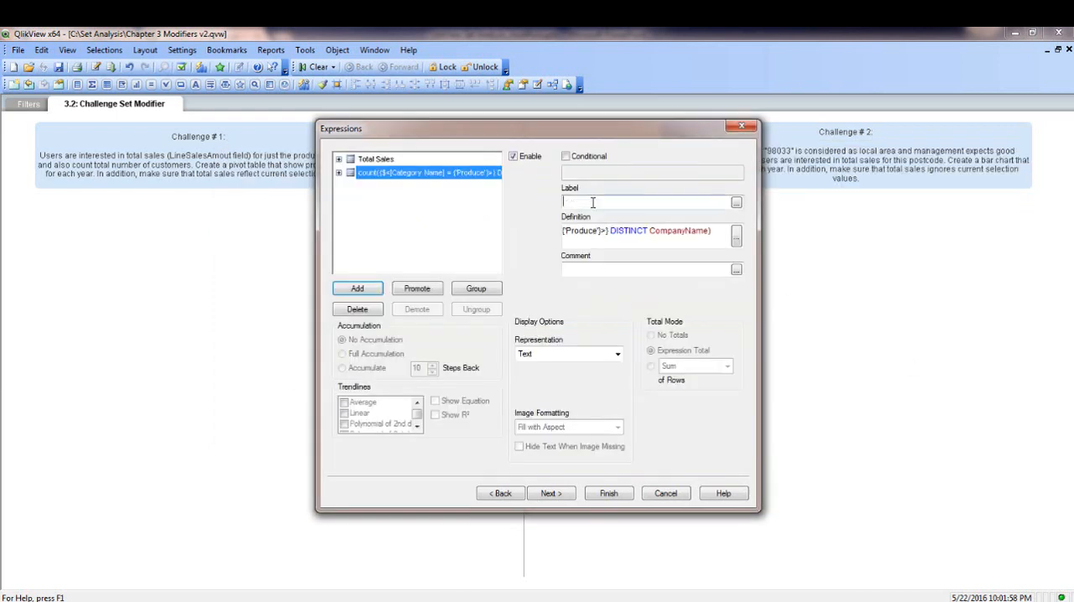
- Label the customer-count expression '# of Customers' and finish creating the pivot table
{"action": "type", "text": "# of"}
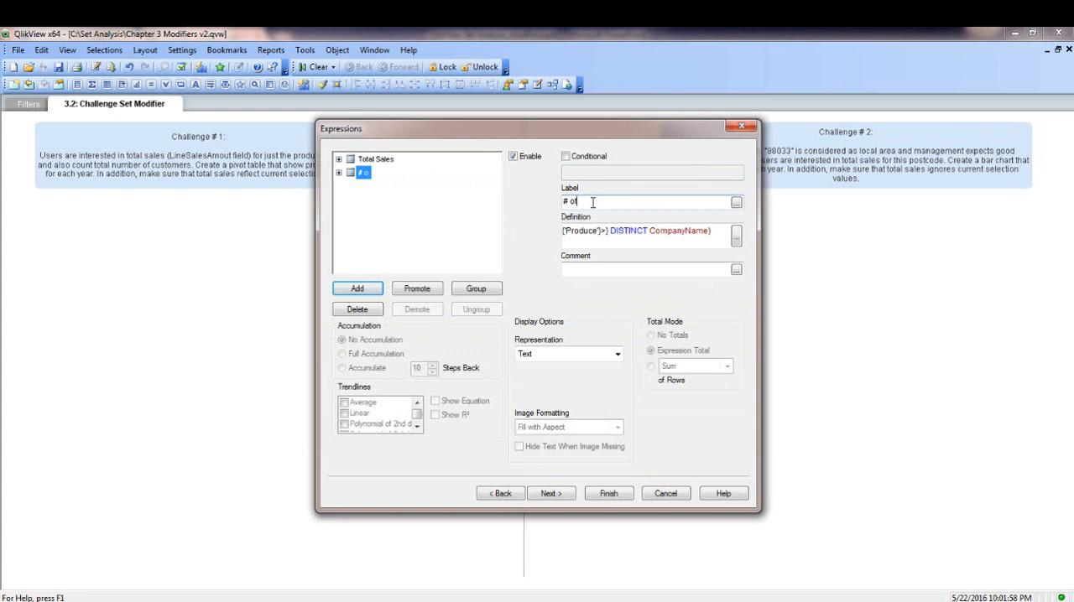
{"action": "type", "text": "Customers"}
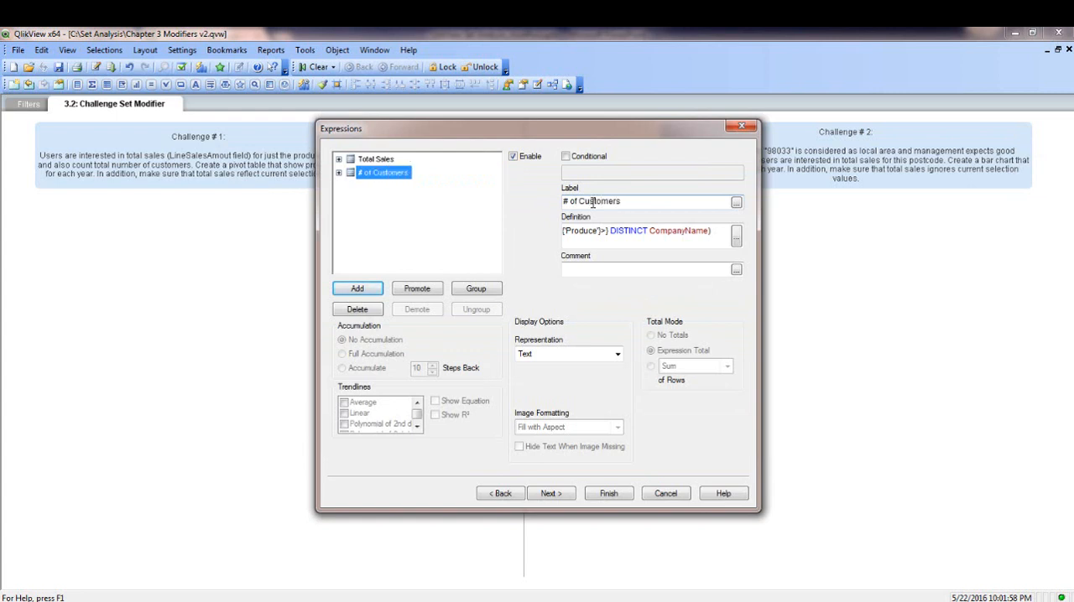
{"action": "left_click", "coordinate": [607, 494]}
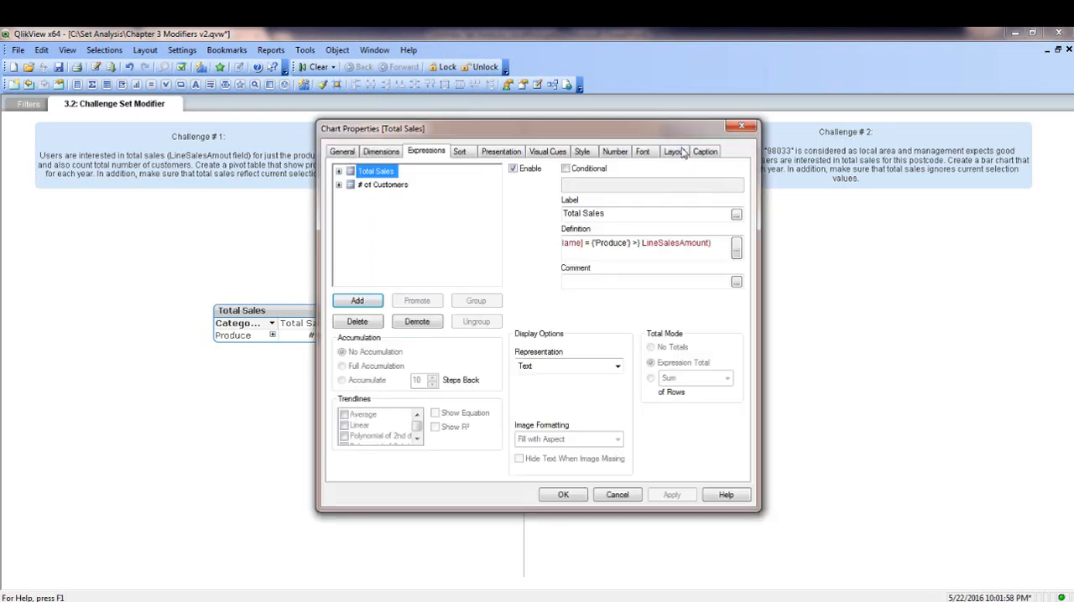
- Set the pivot table to Always Fully Expanded in its Presentation settings and apply
{"action": "left_click", "coordinate": [705, 153]}
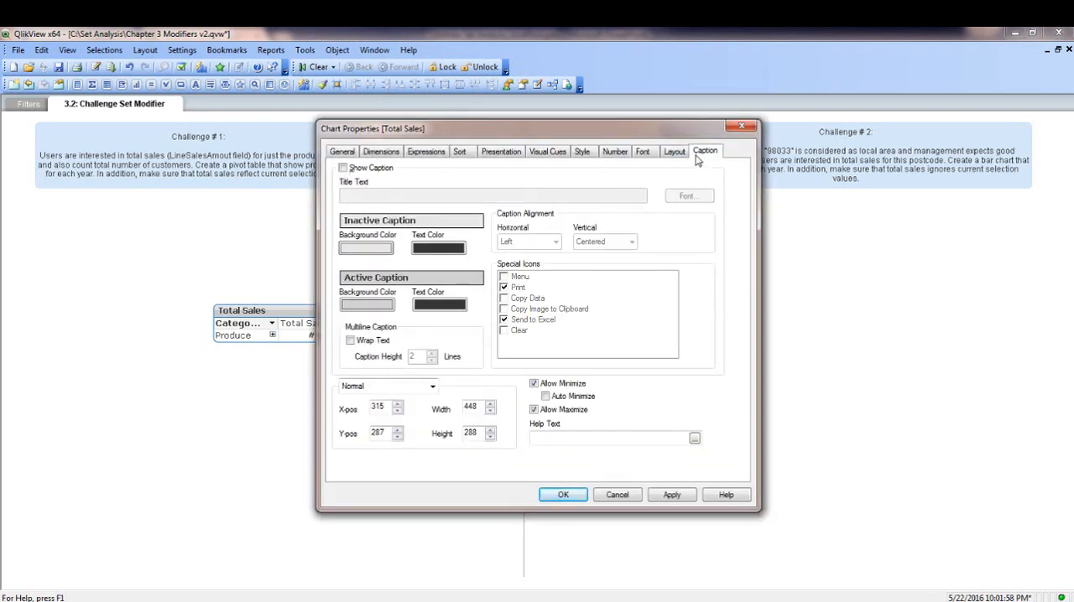
{"action": "left_click", "coordinate": [674, 151]}
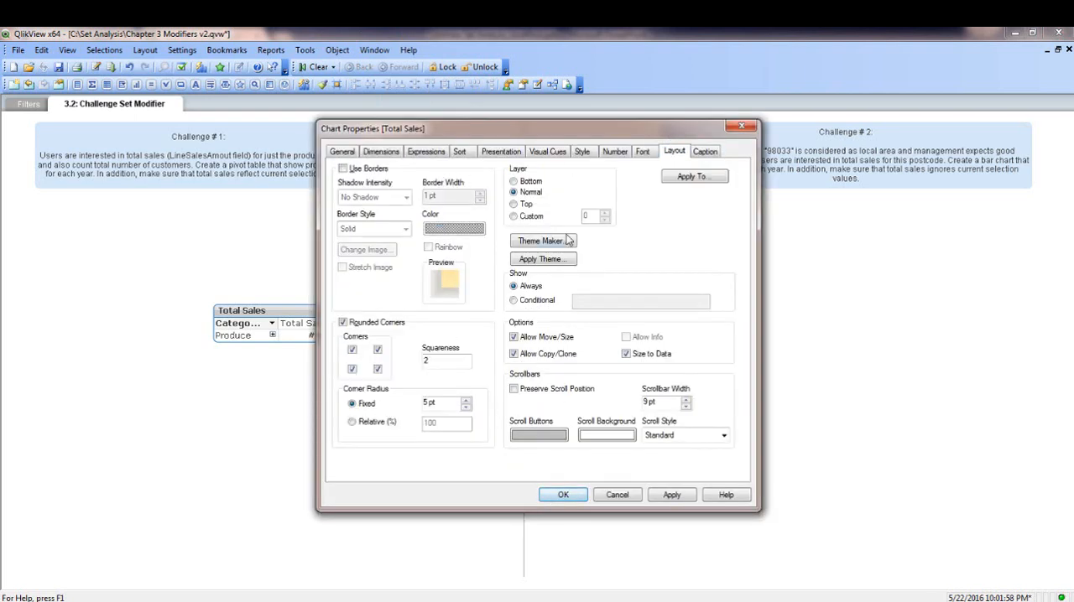
{"action": "left_click", "coordinate": [500, 151]}
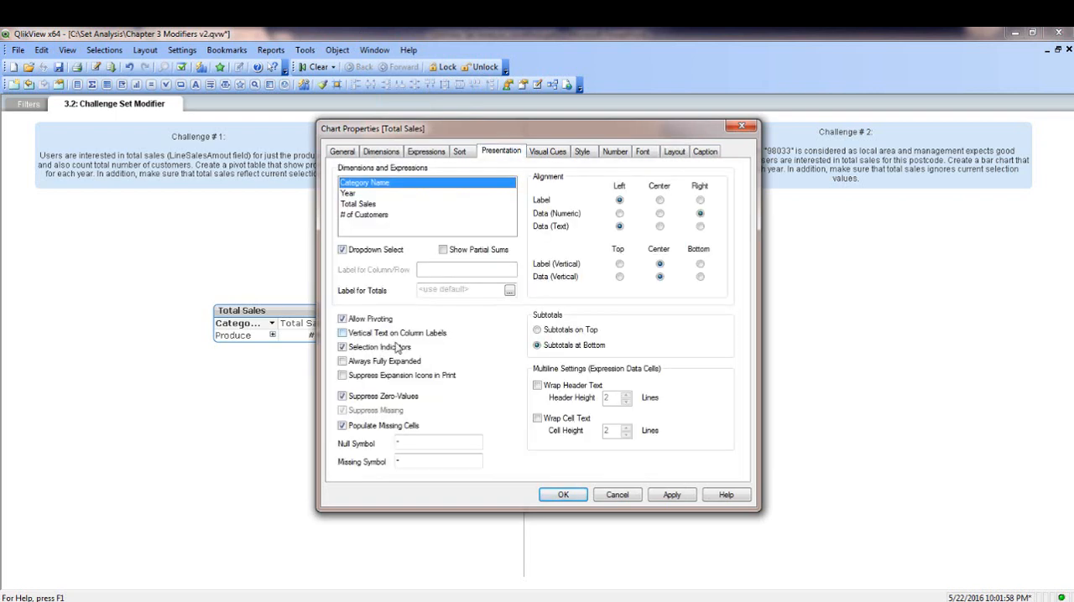
{"action": "left_click", "coordinate": [342, 360]}
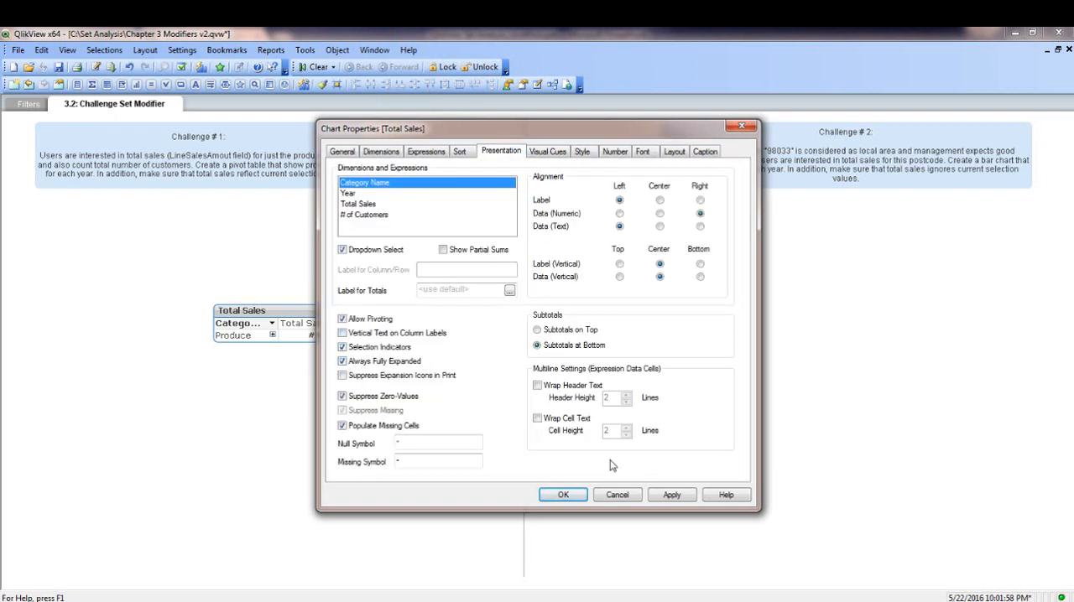
{"action": "left_click", "coordinate": [562, 493]}
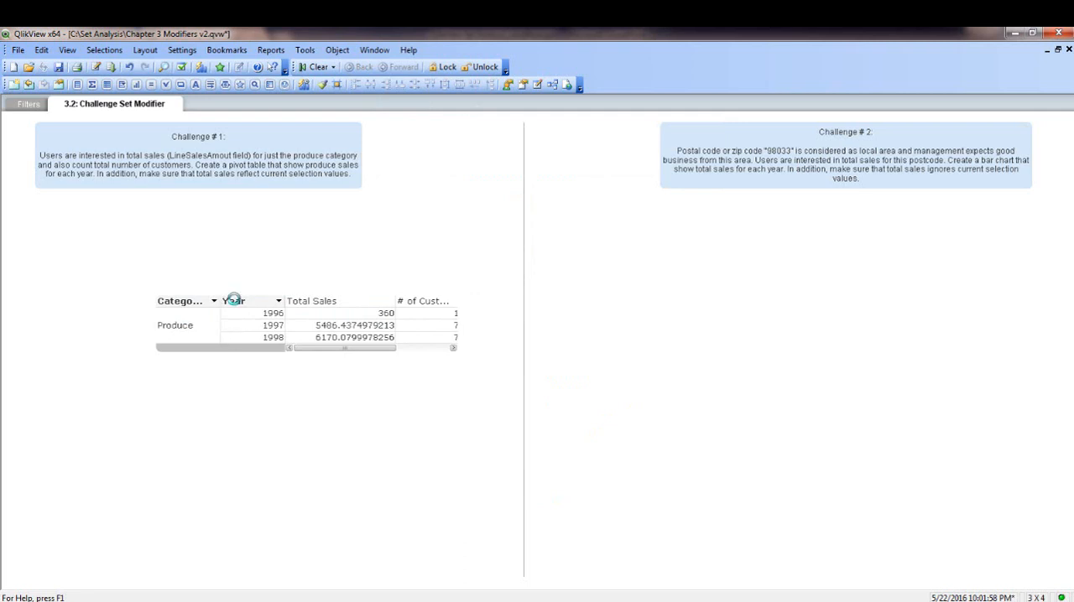
- Format Total Sales as Money with a $ pattern in the table's Number properties
{"action": "right_click", "coordinate": [325, 302]}
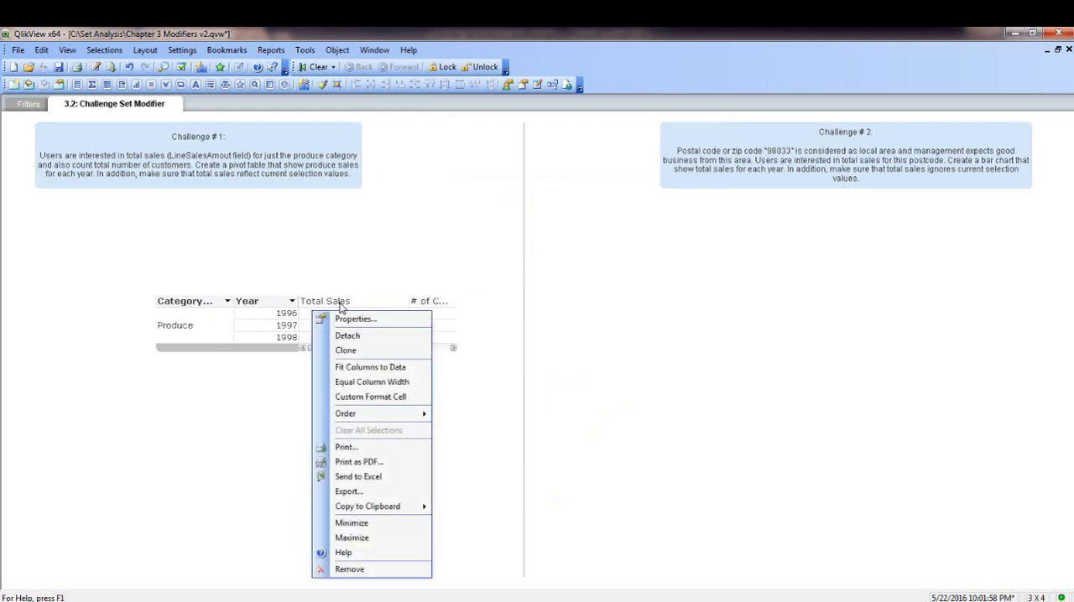
{"action": "left_click", "coordinate": [354, 319]}
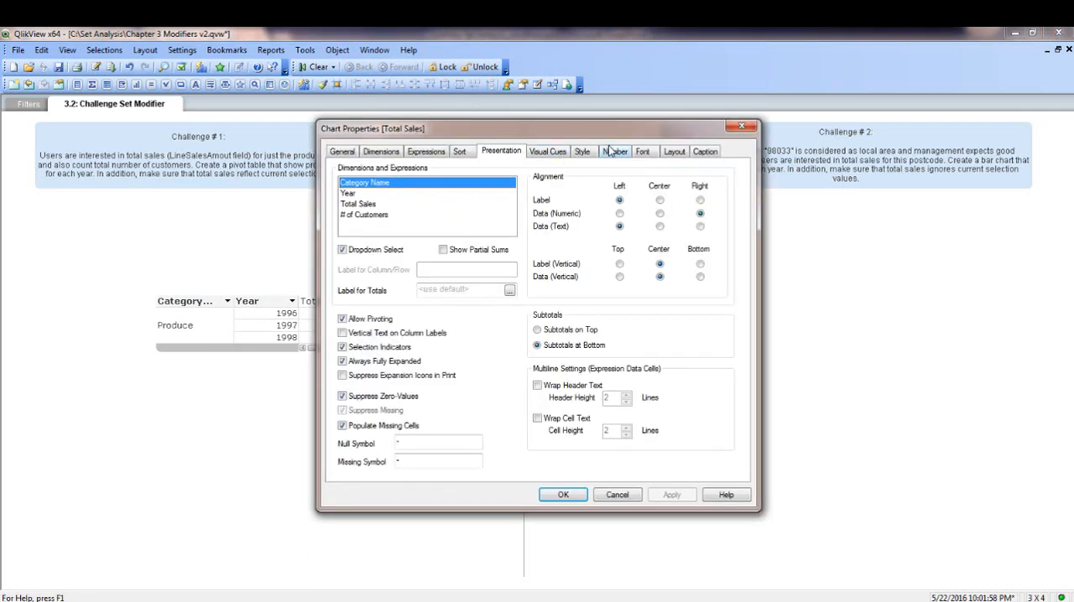
{"action": "left_click", "coordinate": [614, 151]}
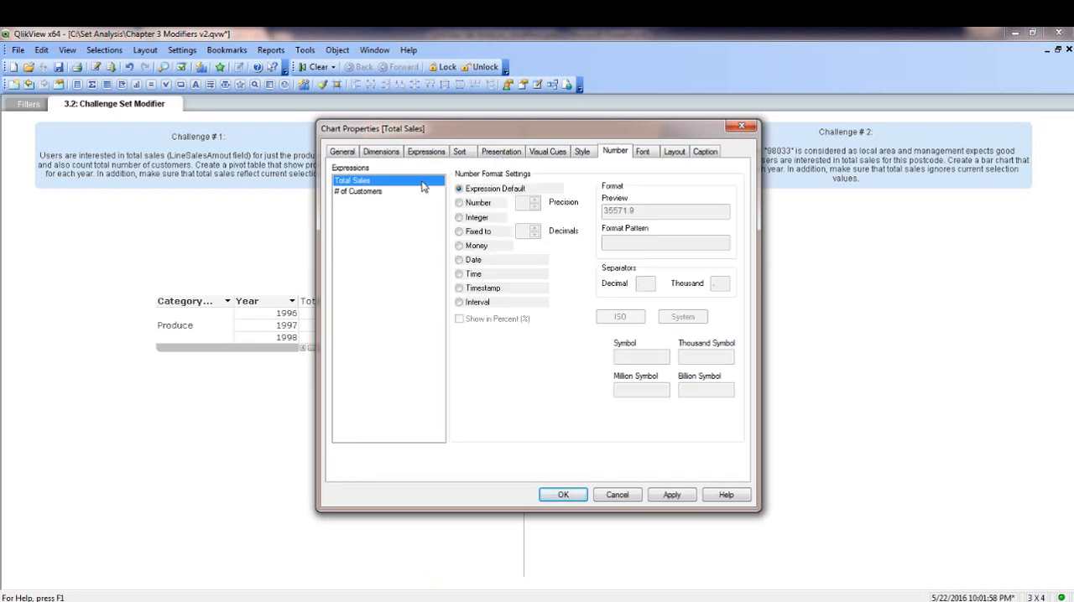
{"action": "left_click", "coordinate": [460, 245]}
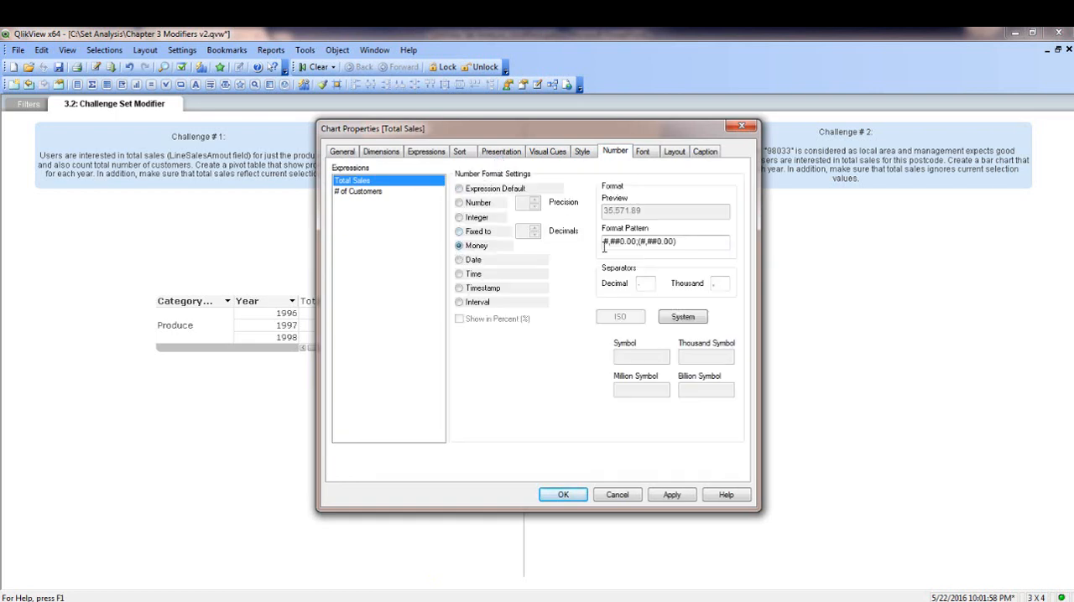
{"action": "type", "text": "$"}
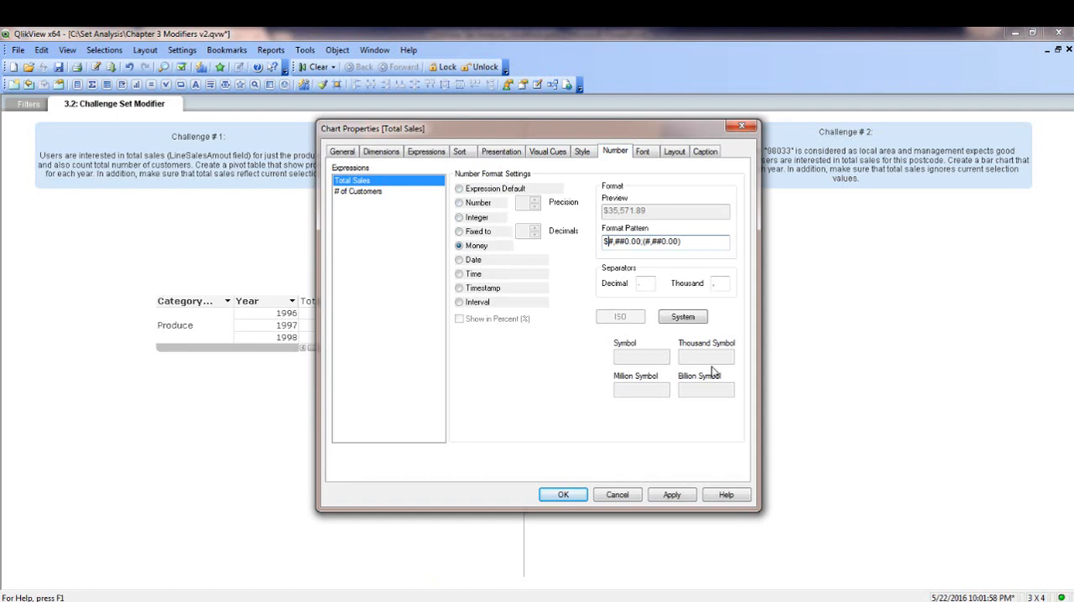
{"action": "left_click", "coordinate": [564, 494]}
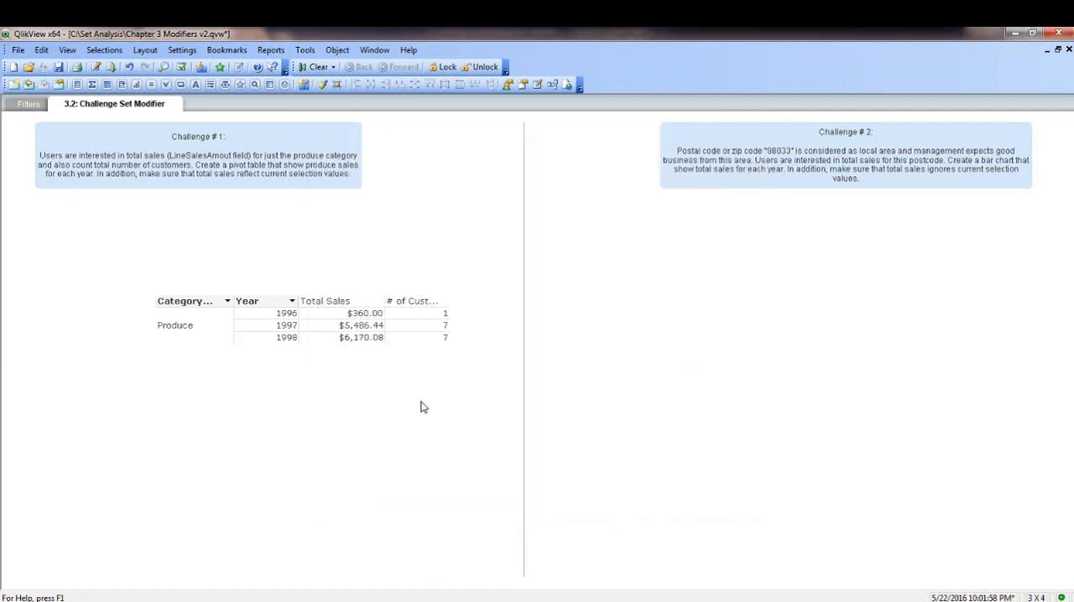
{"action": "mouse_move", "coordinate": [280, 344]}
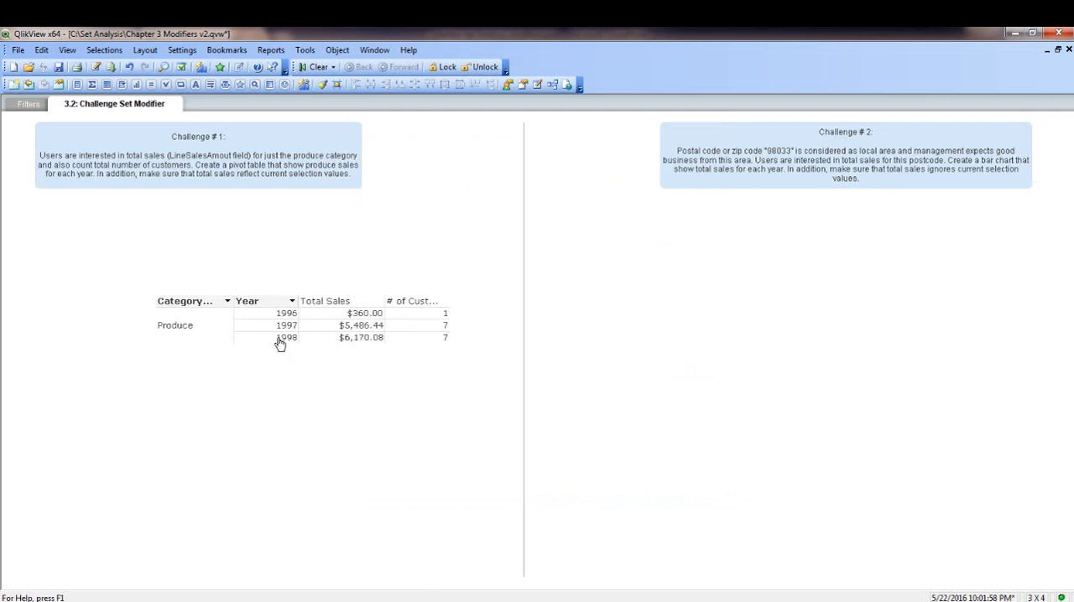
{"action": "mouse_move", "coordinate": [79, 342]}
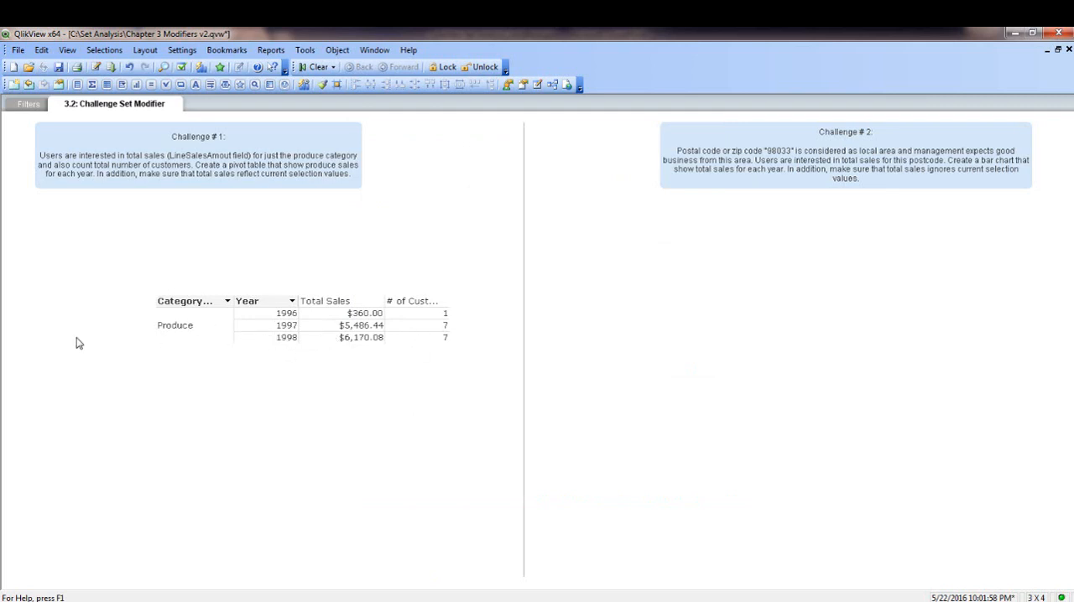
- Switch from the challenge sheet to the Filters sheet
{"action": "right_click", "coordinate": [81, 343]}
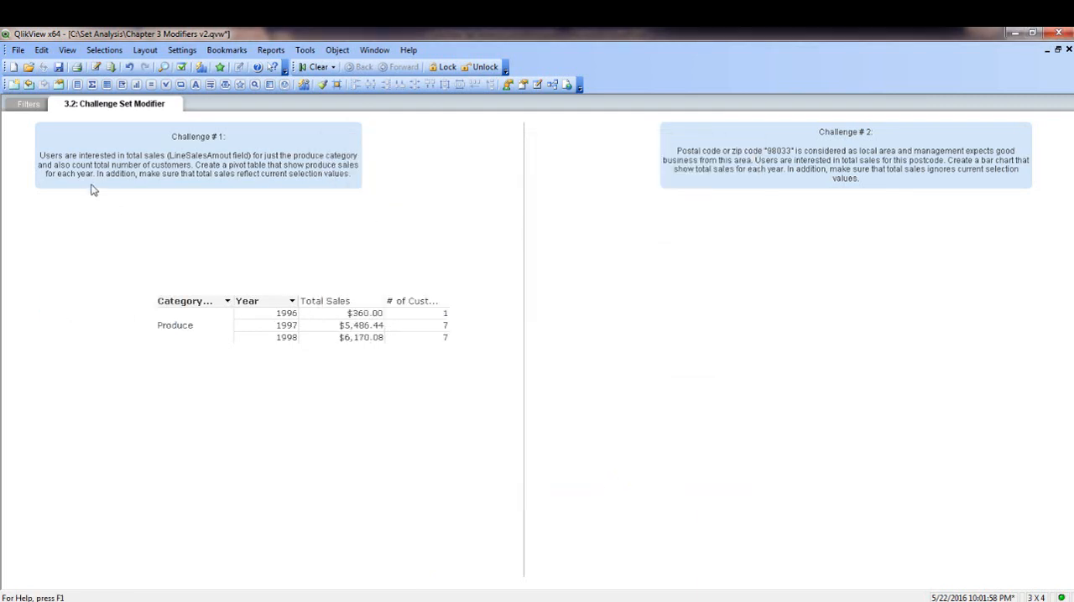
{"action": "left_click", "coordinate": [27, 104]}
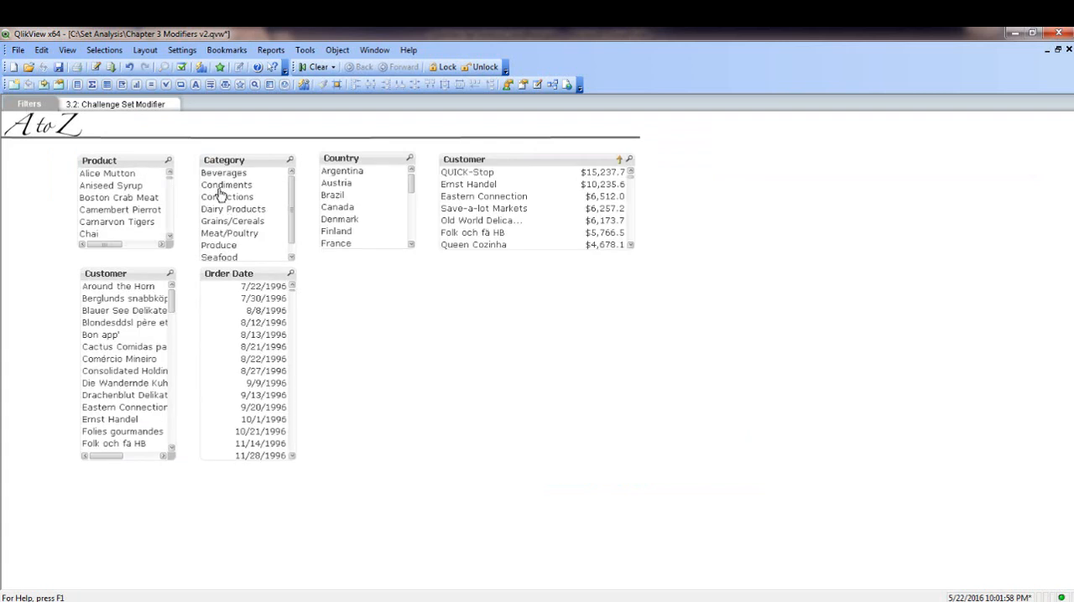
- Select Produce in Category and a single product in Product on the Filters sheet
{"action": "left_click", "coordinate": [114, 104]}
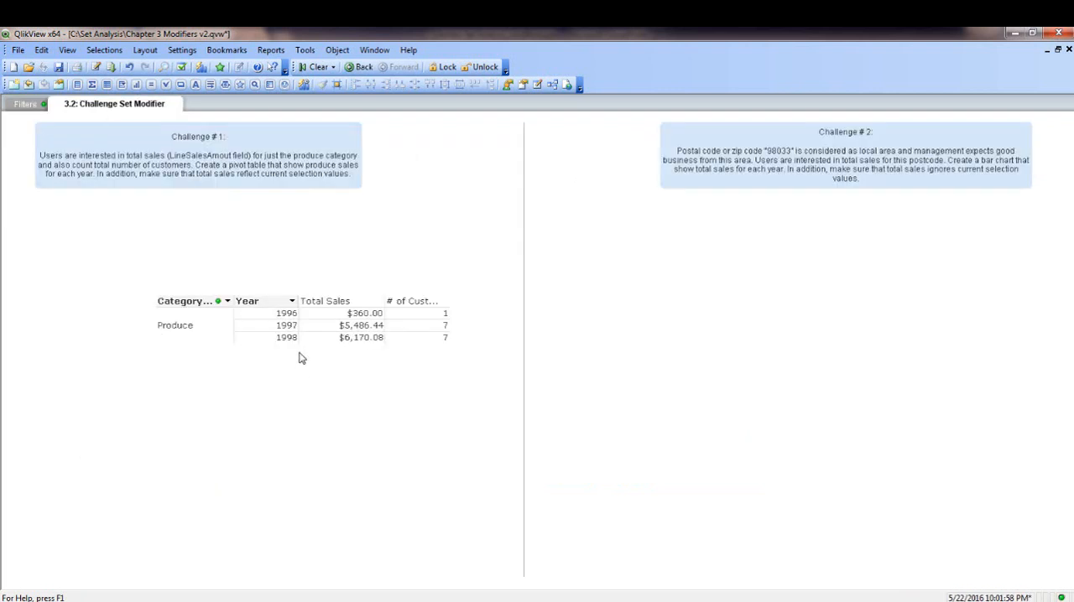
{"action": "mouse_move", "coordinate": [161, 361]}
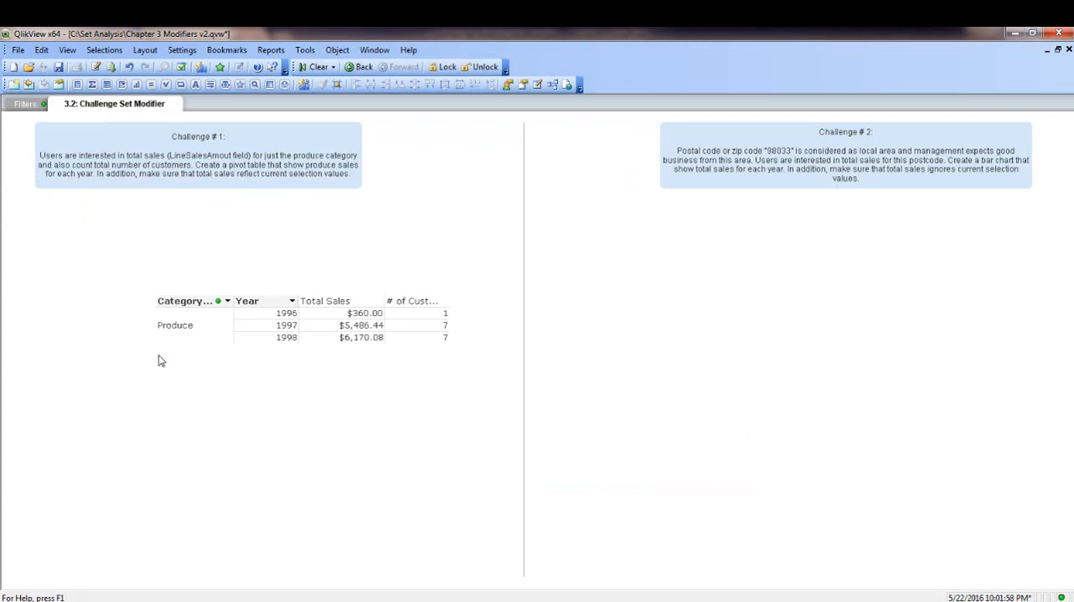
{"action": "mouse_move", "coordinate": [40, 117]}
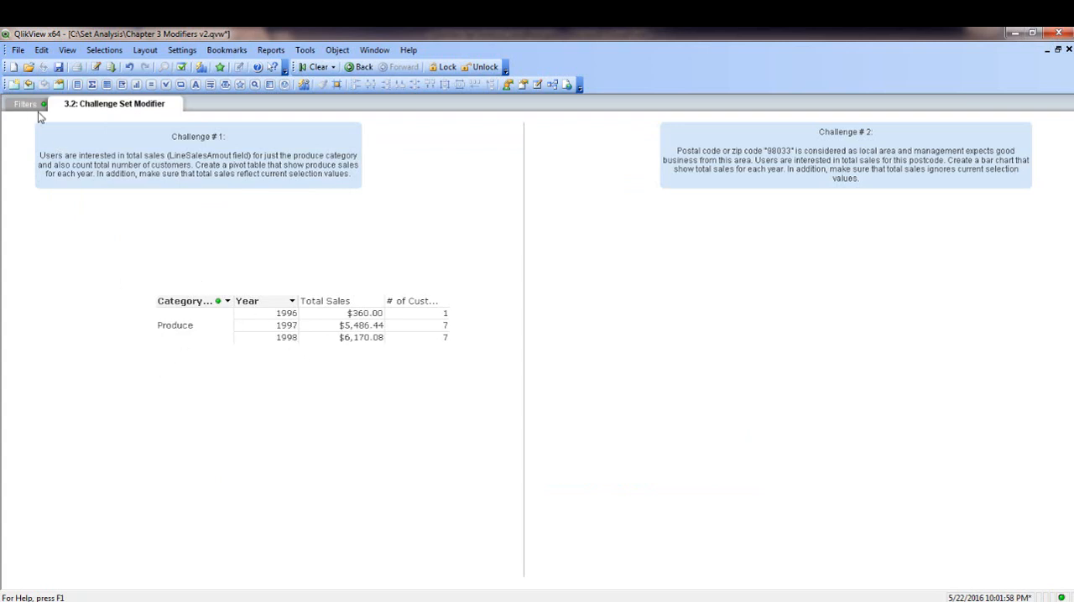
{"action": "left_click", "coordinate": [23, 104]}
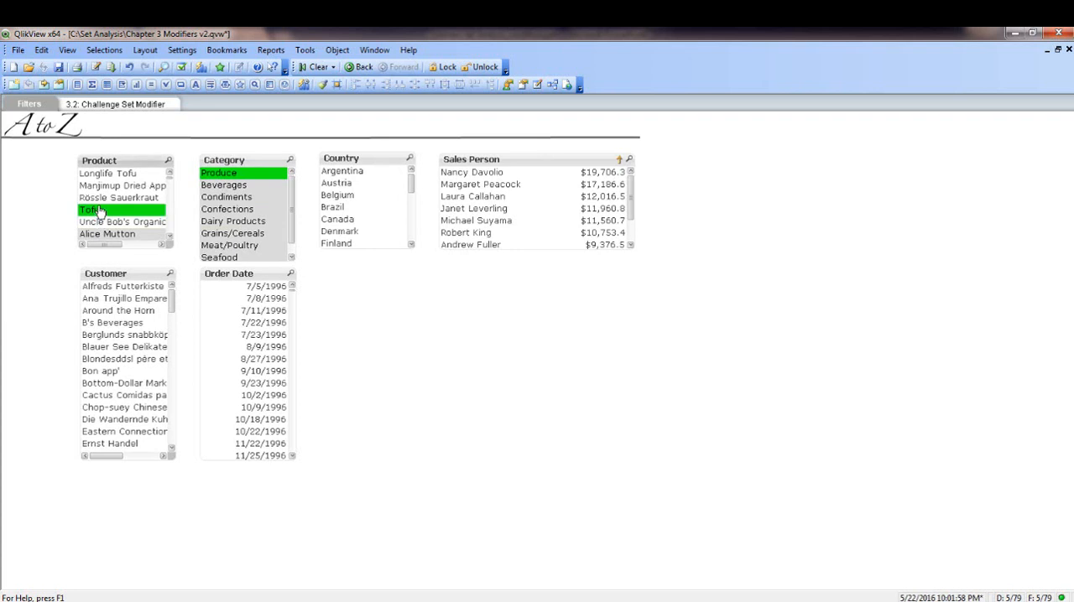
{"action": "left_click", "coordinate": [114, 104]}
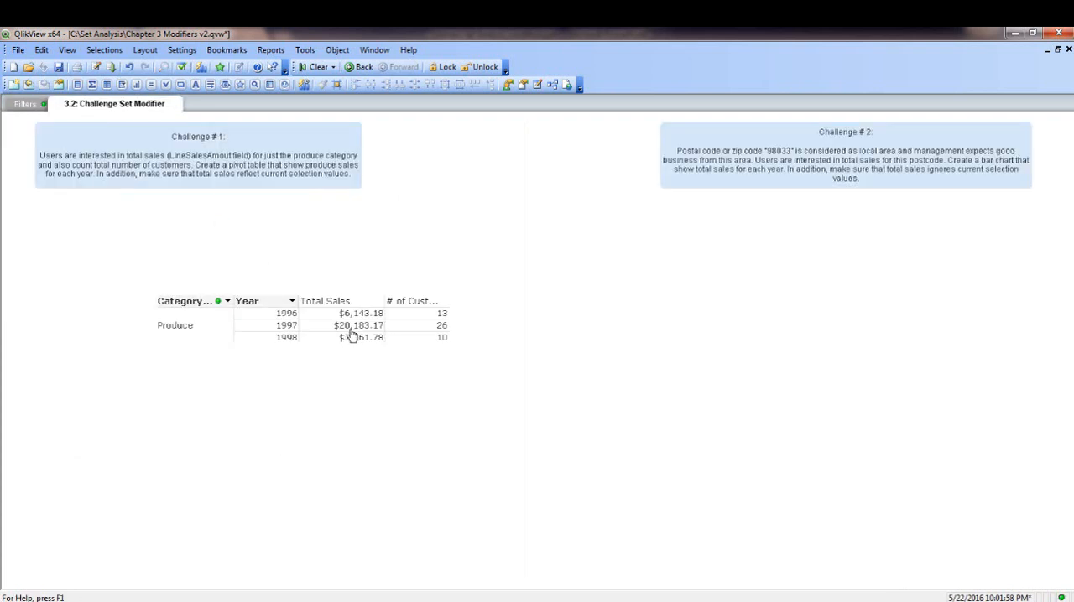
{"action": "mouse_move", "coordinate": [198, 423]}
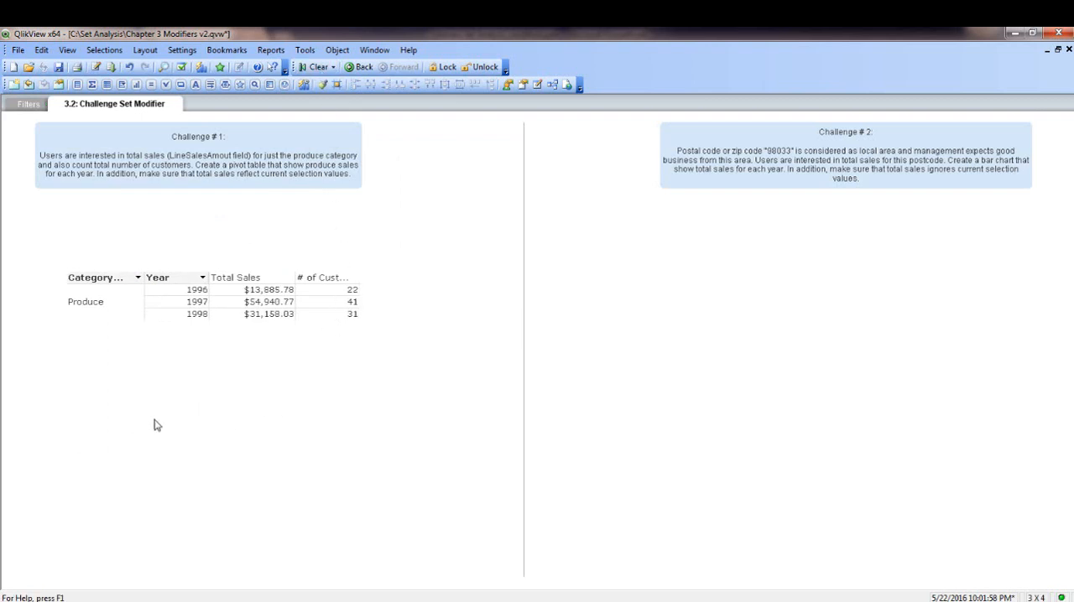
{"action": "mouse_move", "coordinate": [142, 425]}
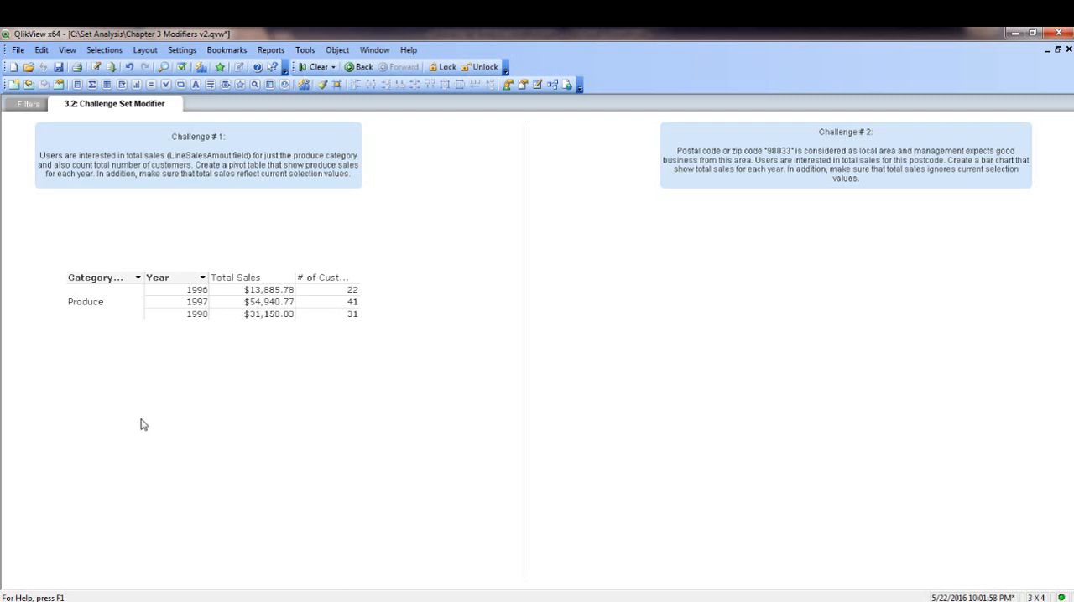
{"action": "mouse_move", "coordinate": [94, 399]}
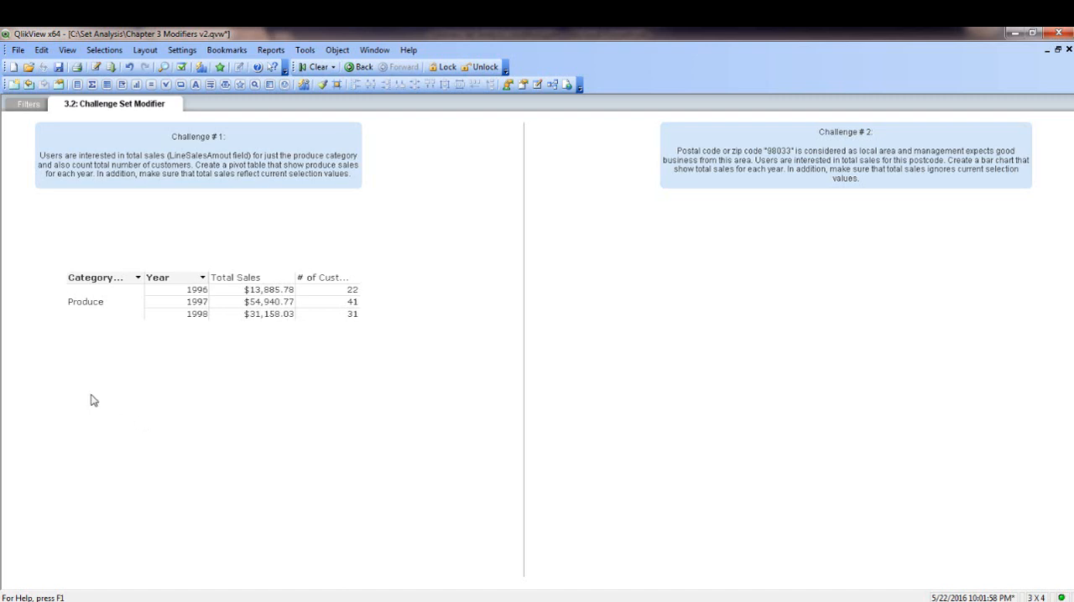
- Bring up the sheet's context menu to add a new sheet object
{"action": "right_click", "coordinate": [94, 400]}
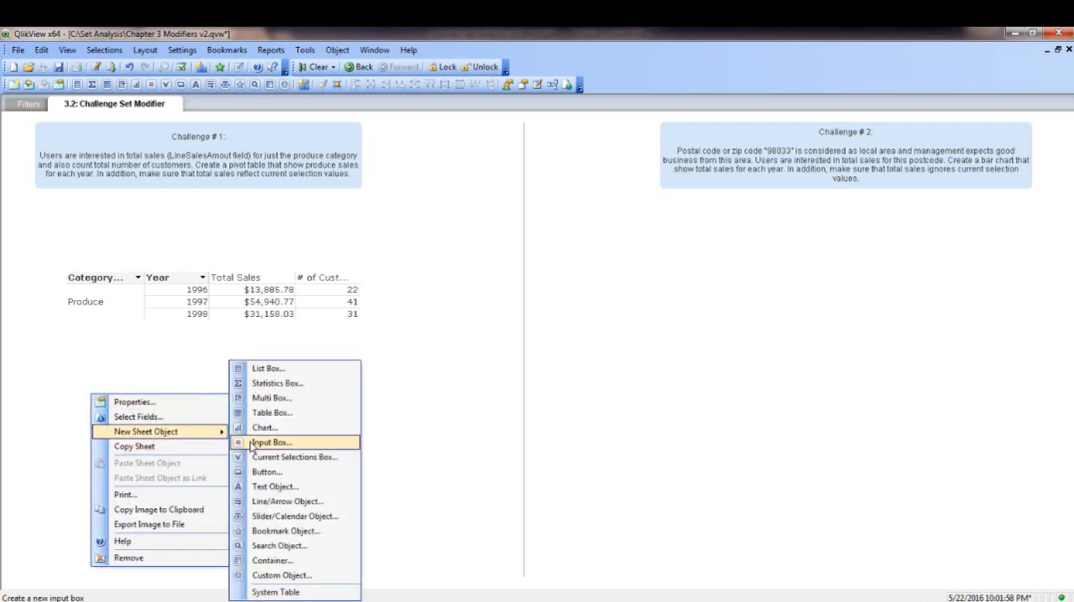
- Create a text object whose text is =sum(LineSalesAmount), showing the overall sales total
{"action": "left_click", "coordinate": [275, 486]}
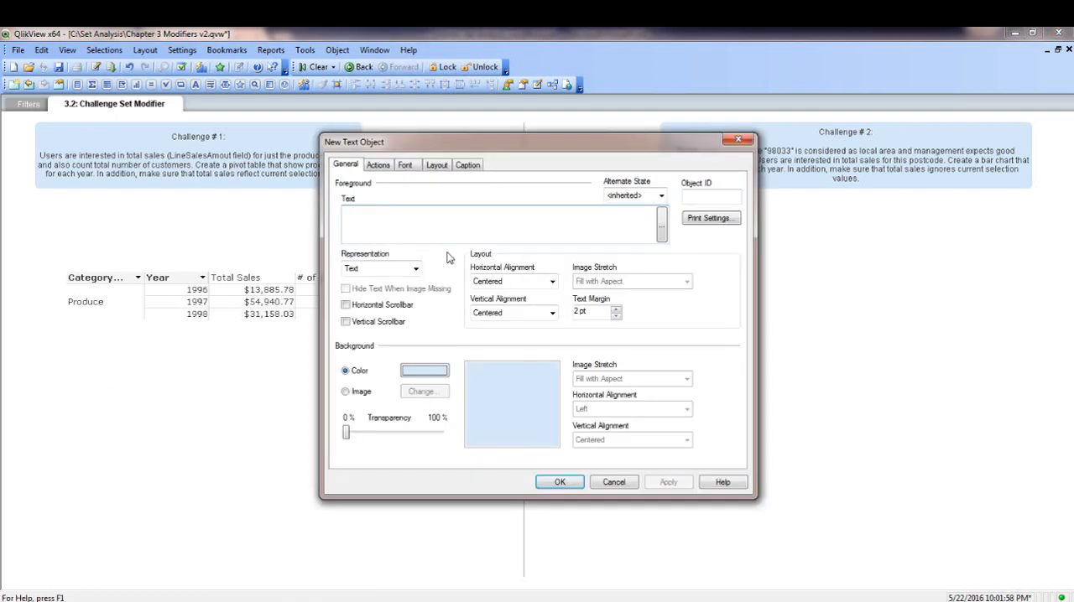
{"action": "type", "text": "sum("}
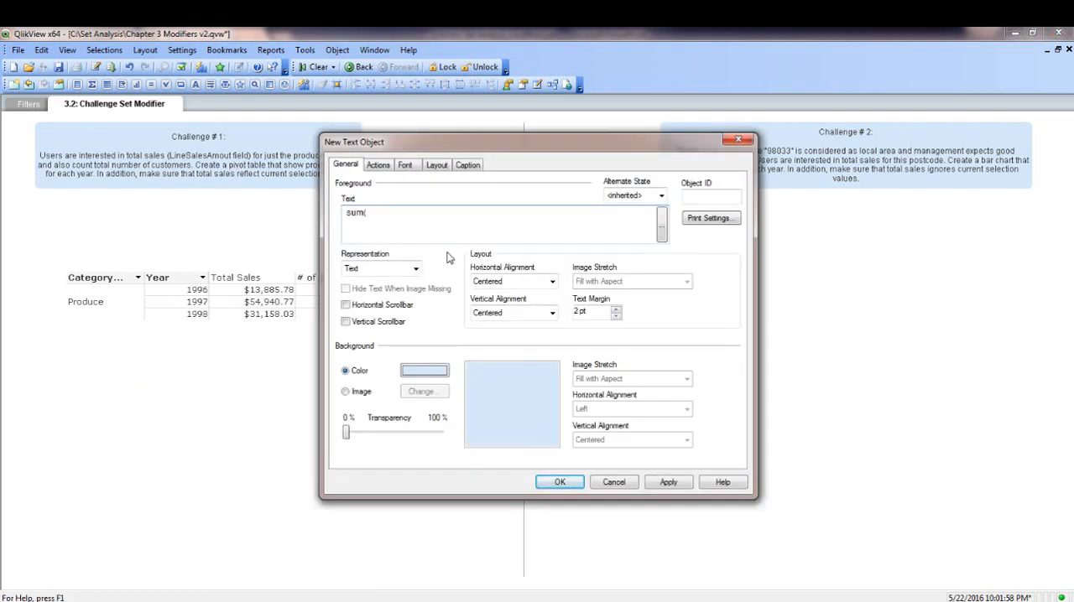
{"action": "type", "text": "=s"}
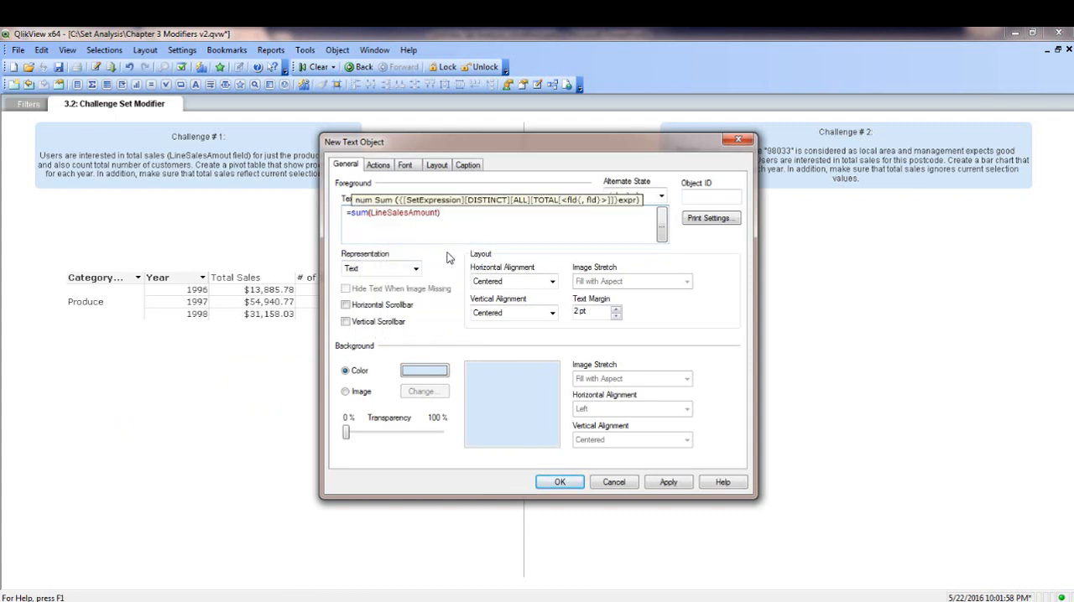
{"action": "left_click", "coordinate": [561, 482]}
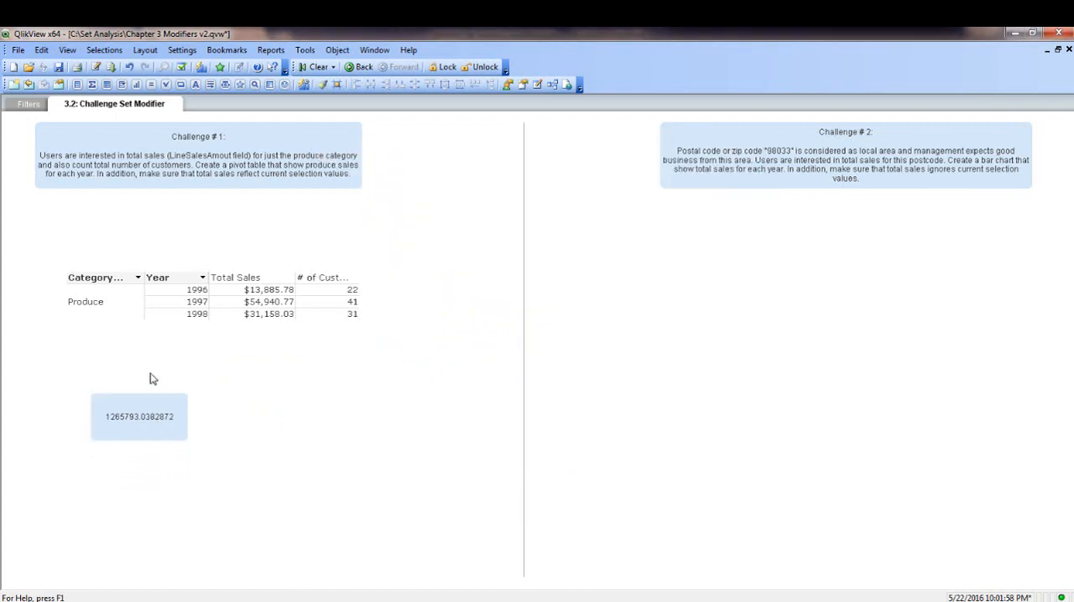
{"action": "mouse_move", "coordinate": [33, 118]}
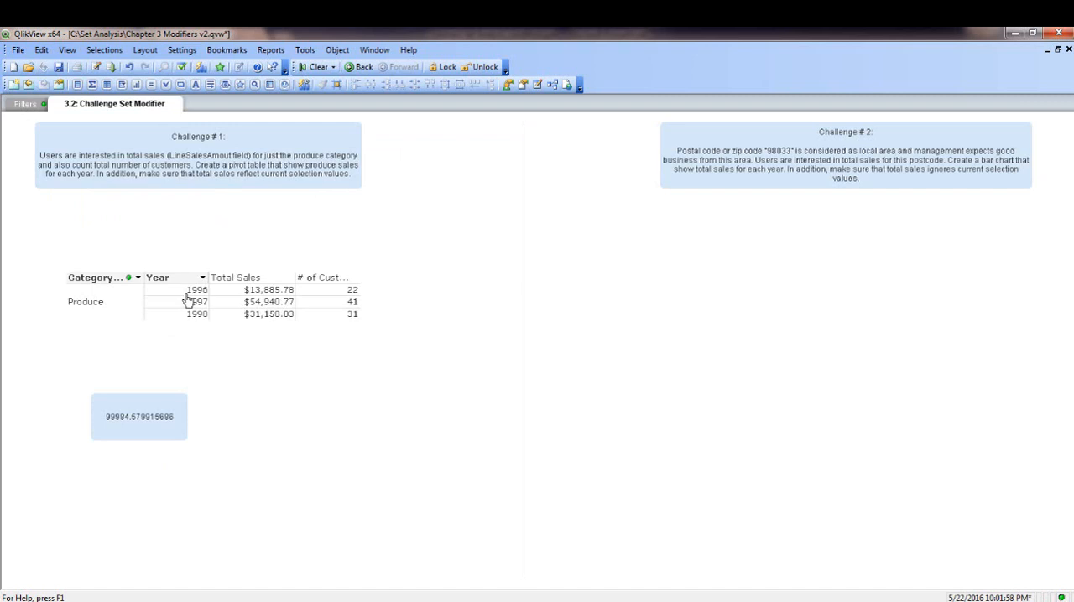
{"action": "mouse_move", "coordinate": [252, 302]}
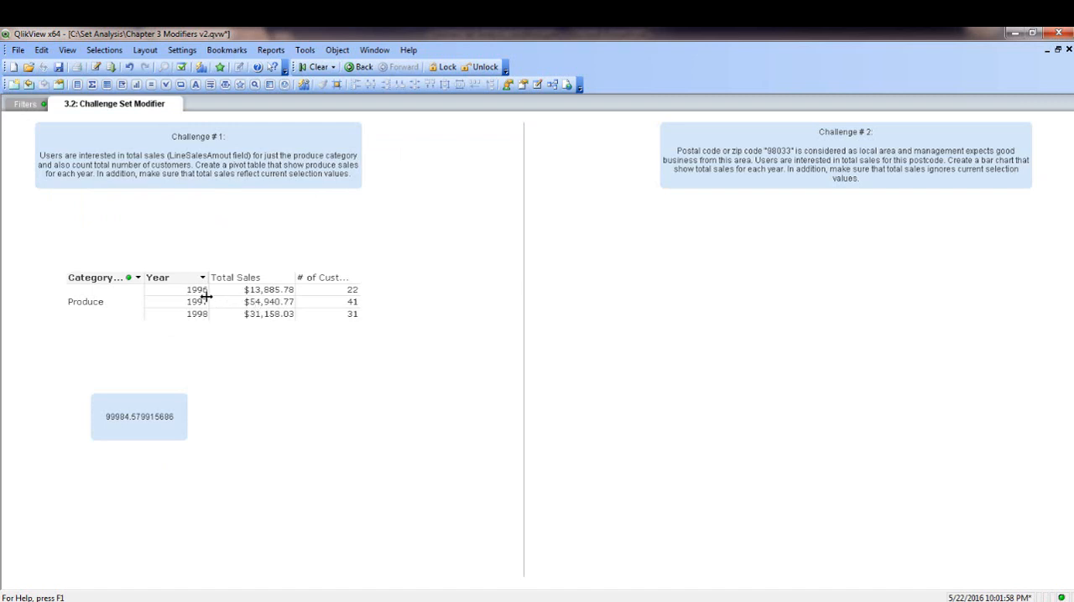
- Select 1996 in the pivot table's Year column so the text box total matches $13,985.78
{"action": "left_click", "coordinate": [196, 289]}
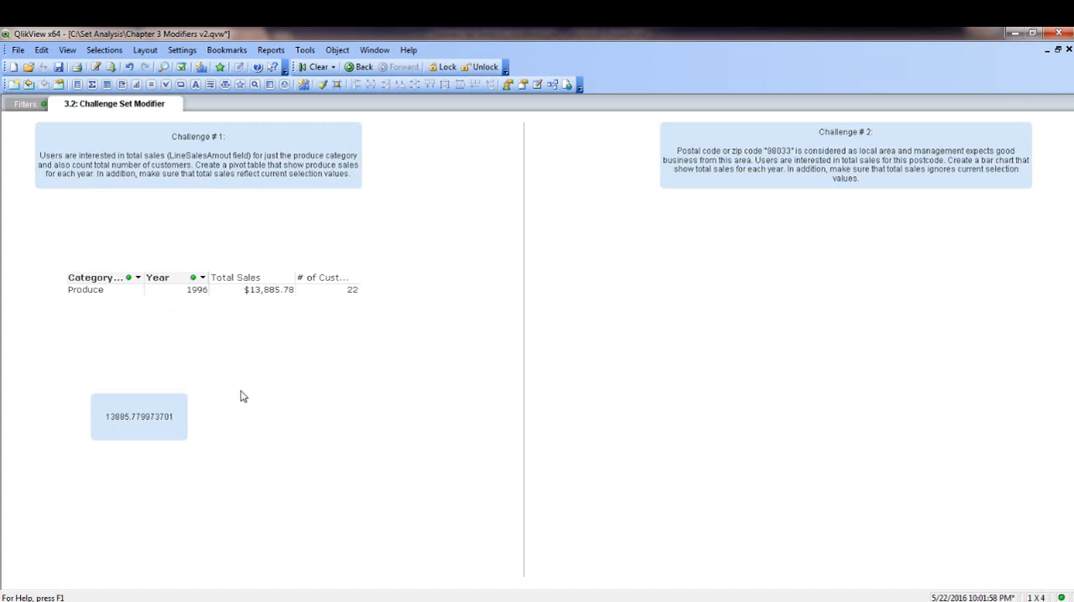
{"action": "mouse_move", "coordinate": [161, 433]}
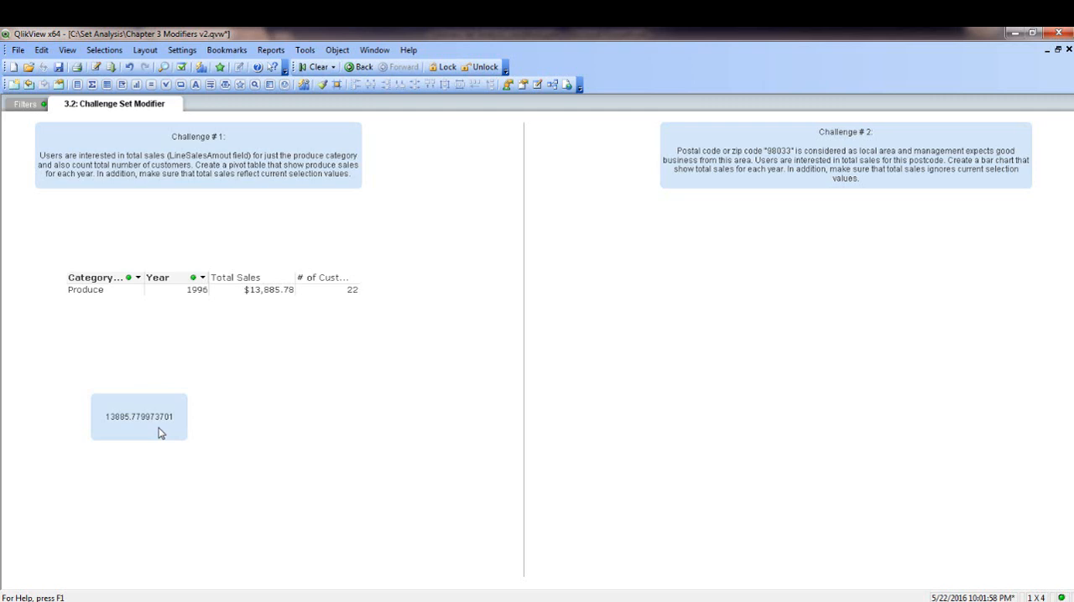
{"action": "mouse_move", "coordinate": [678, 405]}
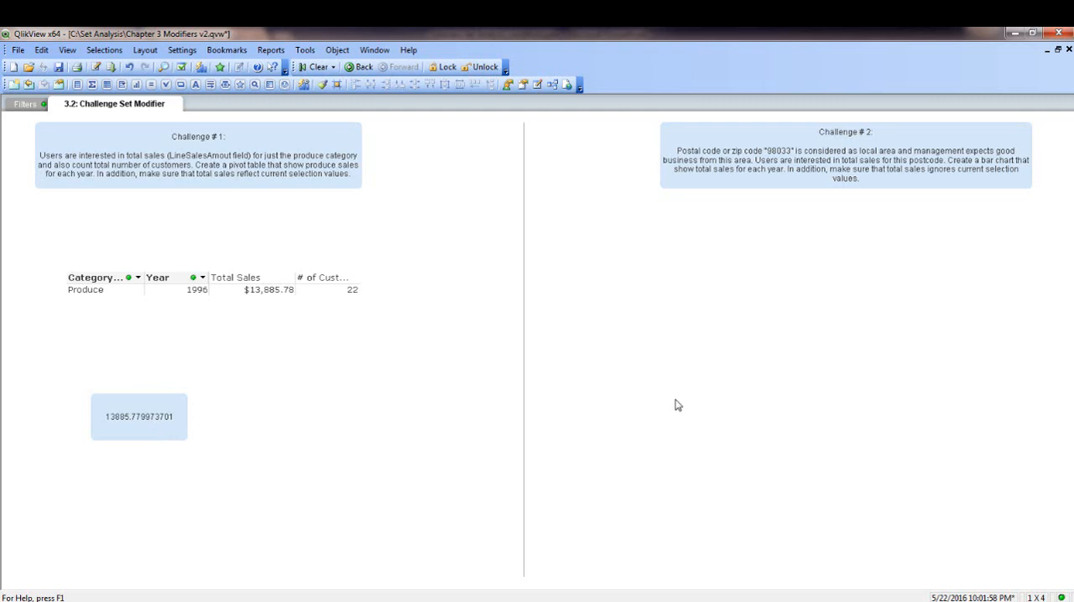
{"action": "mouse_move", "coordinate": [698, 162]}
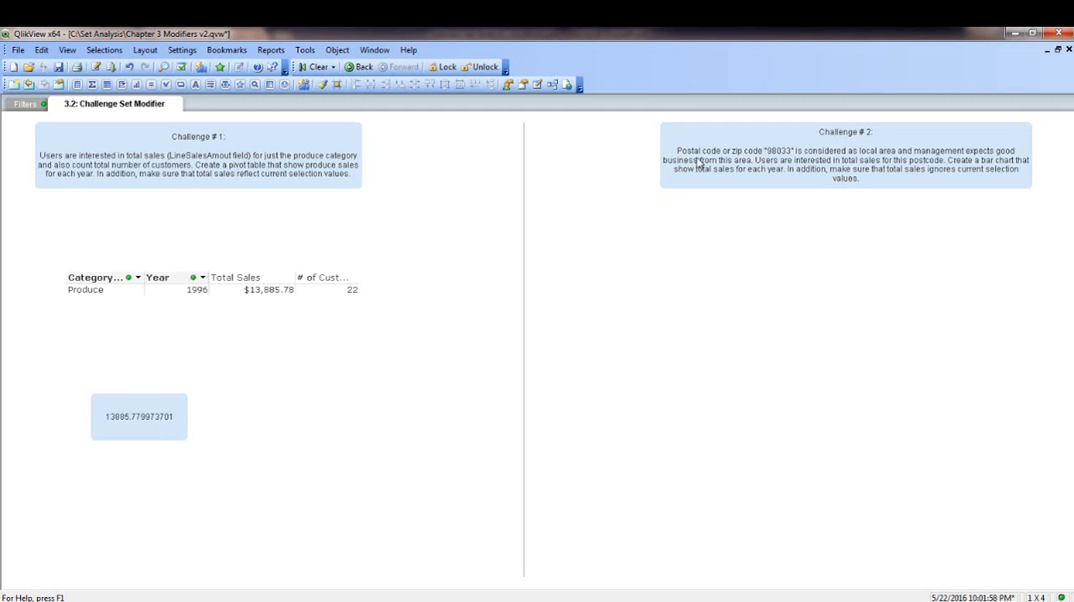
{"action": "mouse_move", "coordinate": [698, 221]}
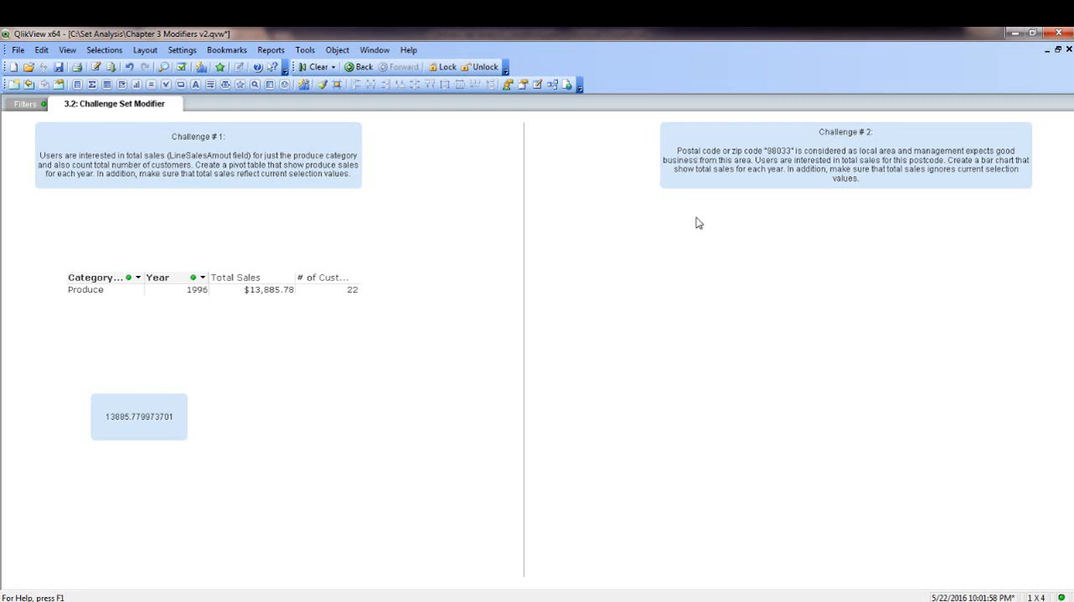
{"action": "mouse_move", "coordinate": [779, 257]}
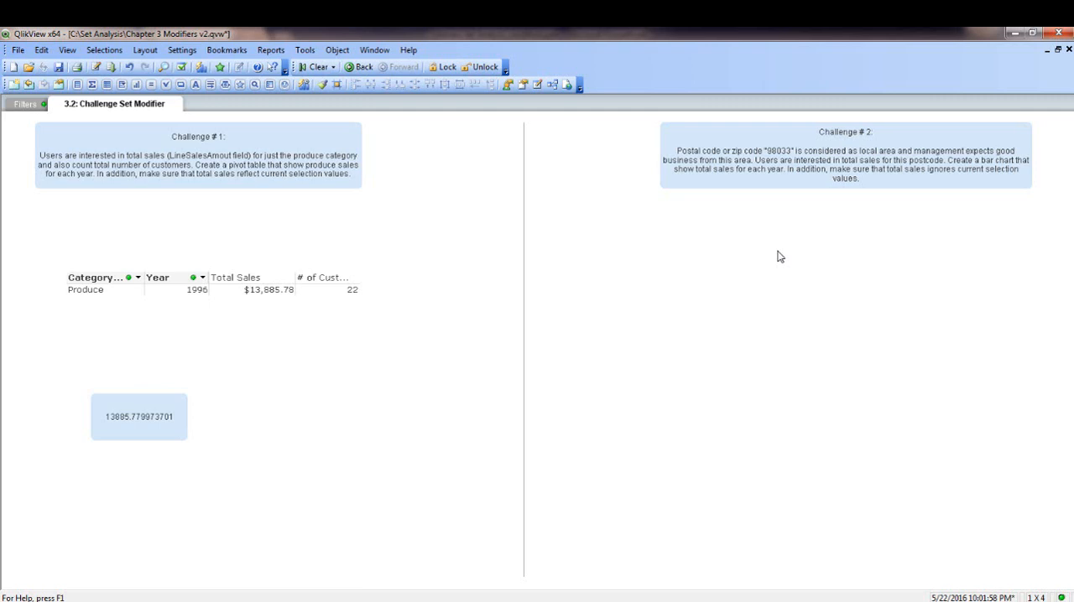
{"action": "mouse_move", "coordinate": [705, 292]}
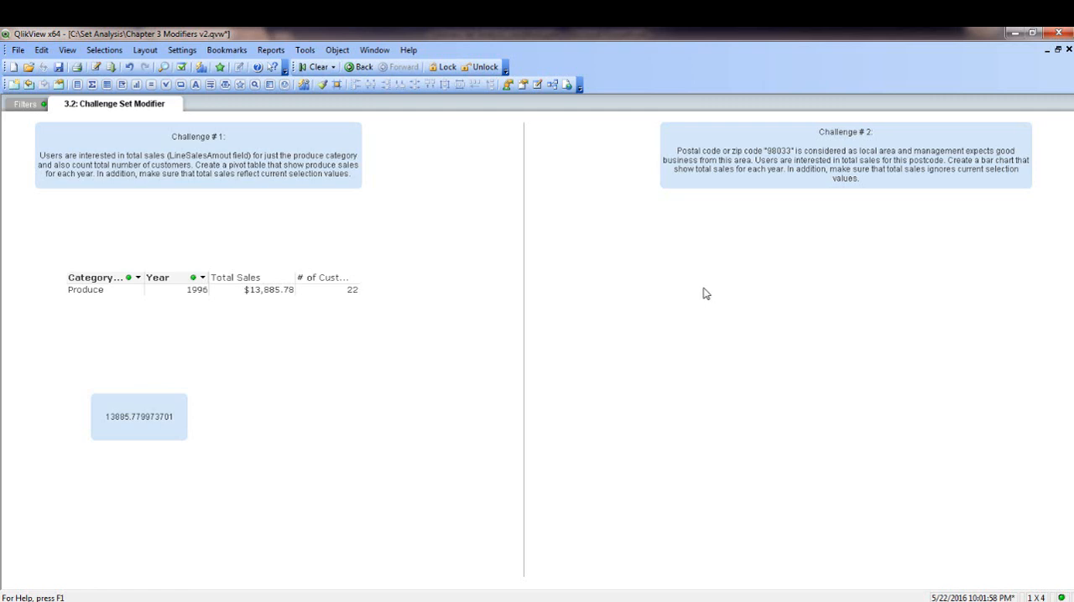
- Start a new chart with expression sum({<PostalCode={'98033'}>} LineSalesAmount)
{"action": "right_click", "coordinate": [705, 293]}
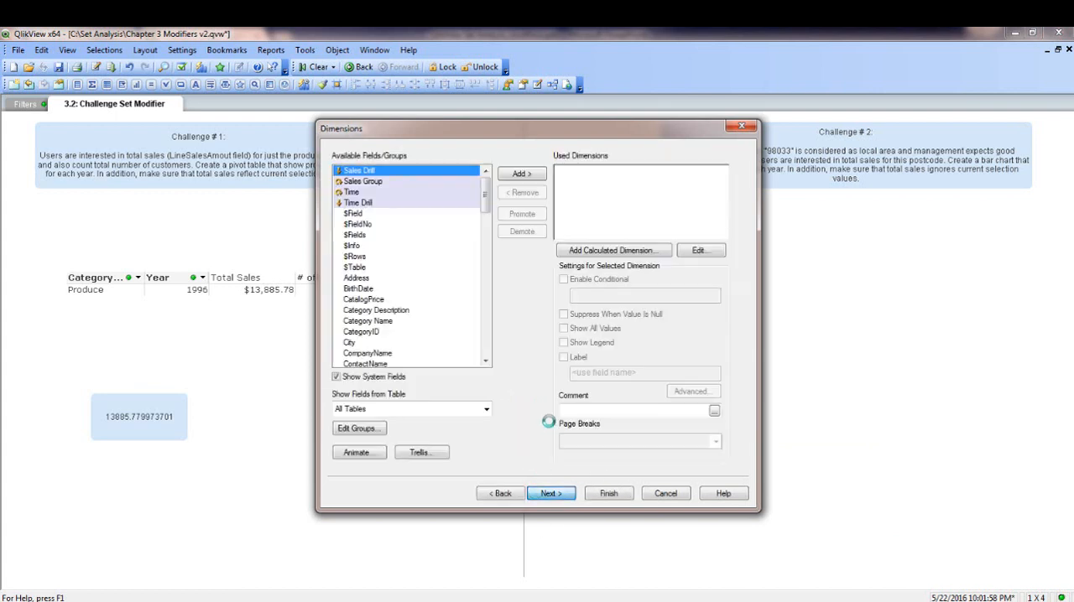
{"action": "scroll", "scroll_direction": "down", "scroll_amount": 3}
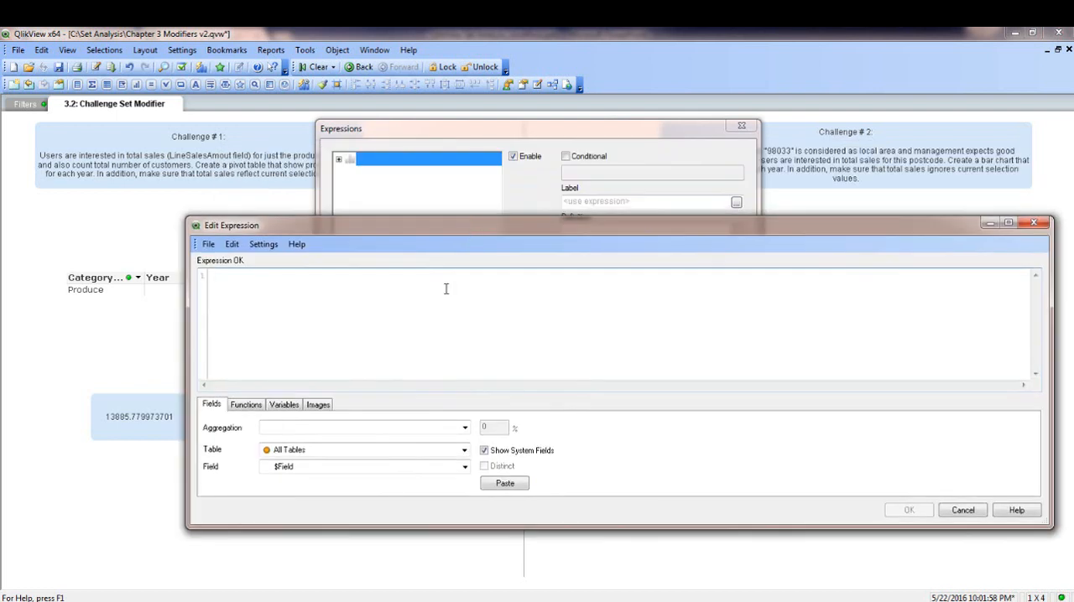
{"action": "type", "text": "sum({"}
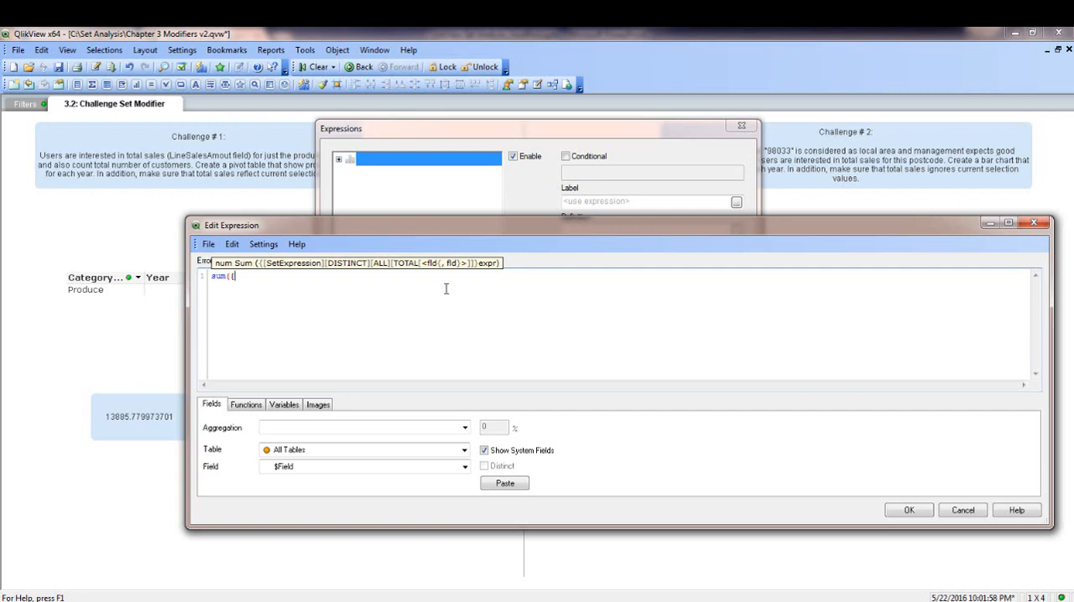
{"action": "type", "text": "<"}
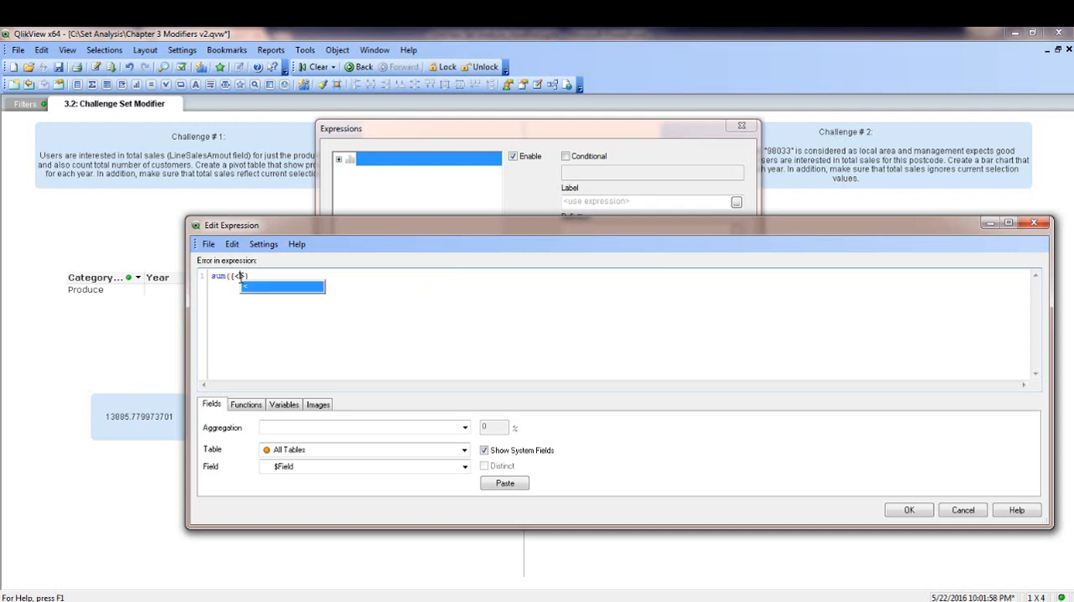
{"action": "type", "text": "PostalCode >"}
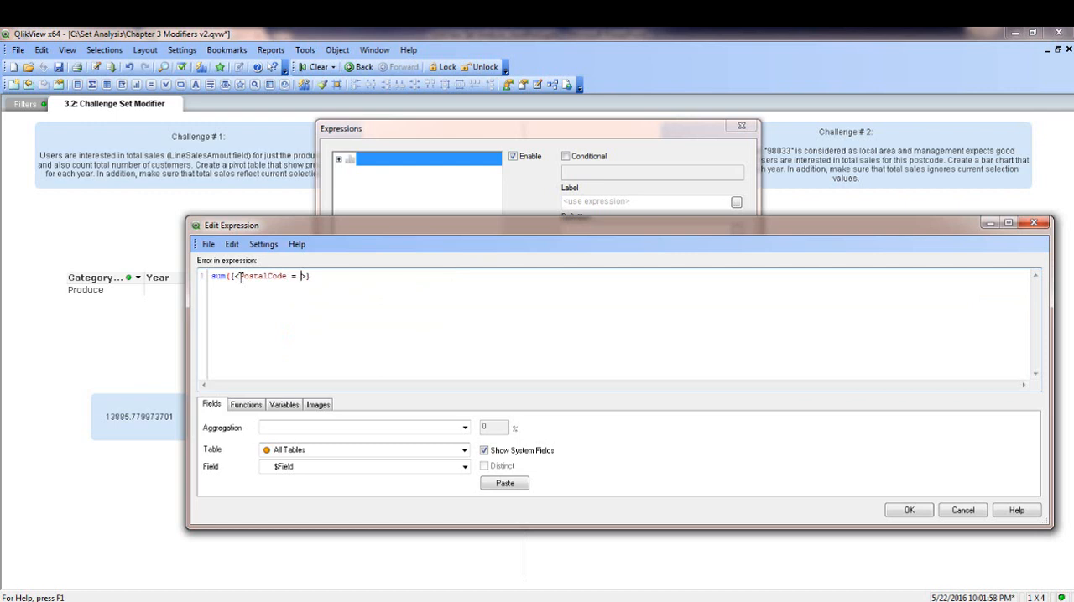
{"action": "type", "text": ">"}
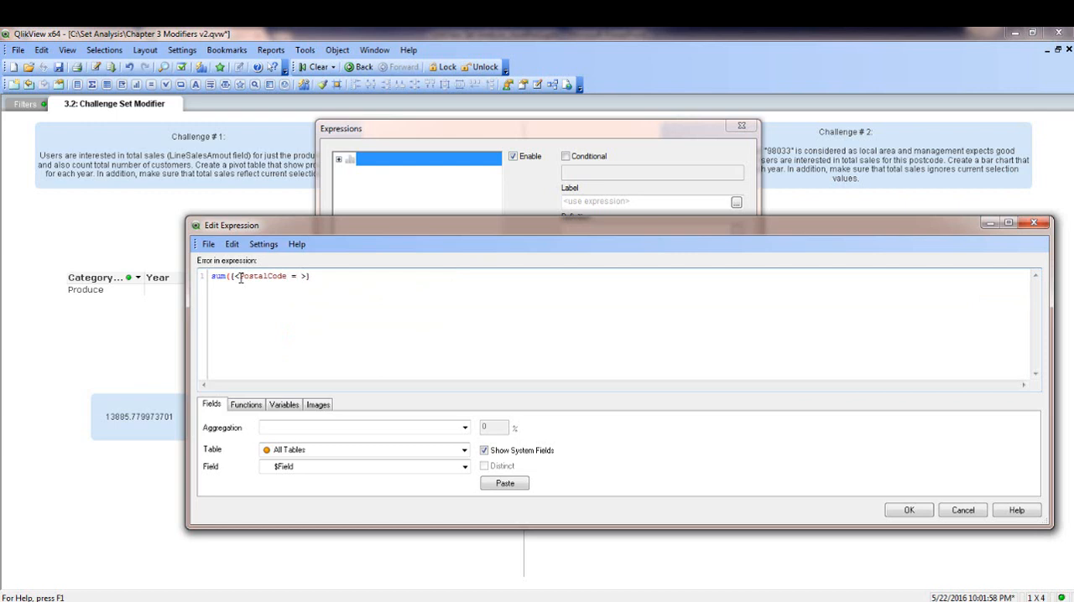
{"action": "type", "text": "{"}
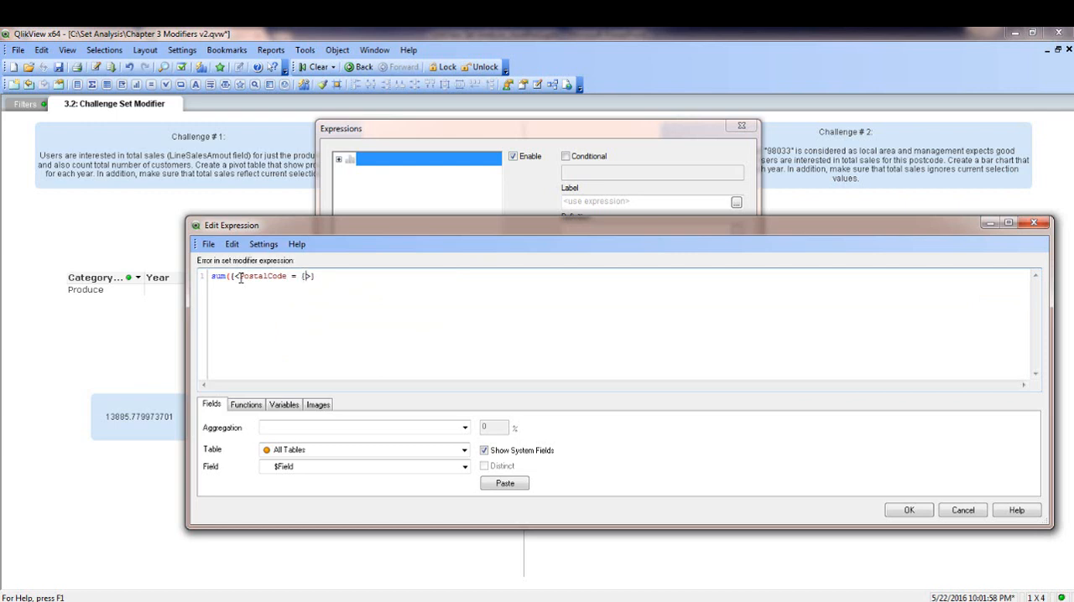
{"action": "type", "text": "'"}
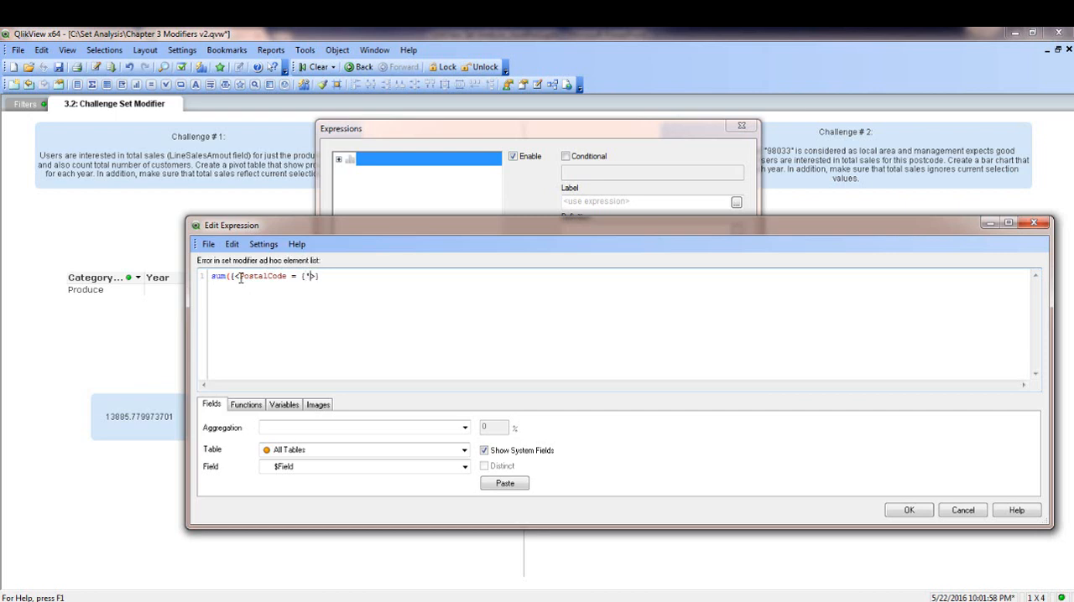
{"action": "type", "text": "98033"}
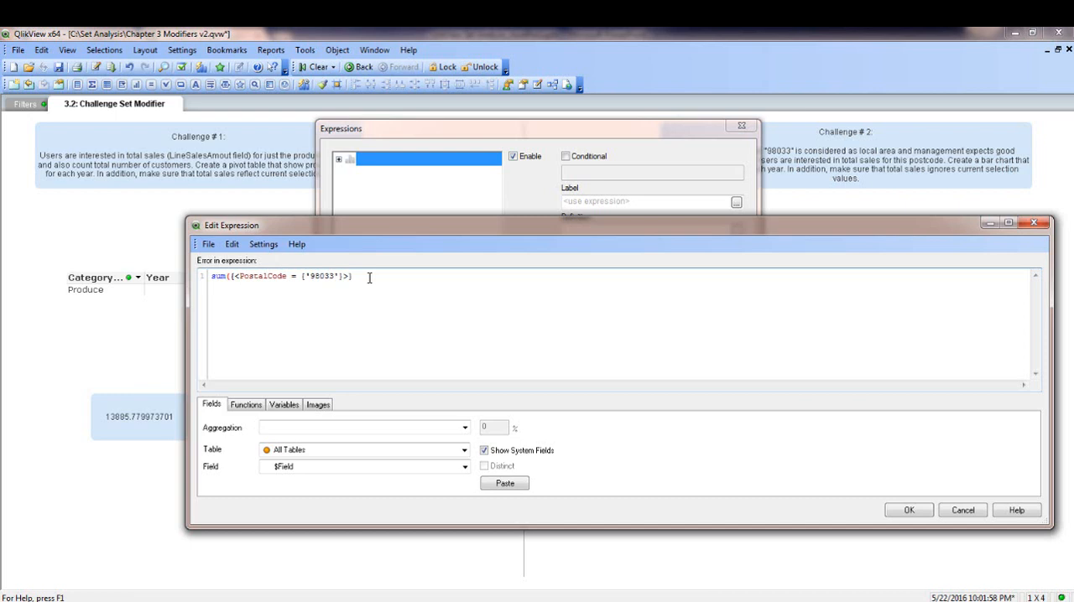
{"action": "type", "text": "lin"}
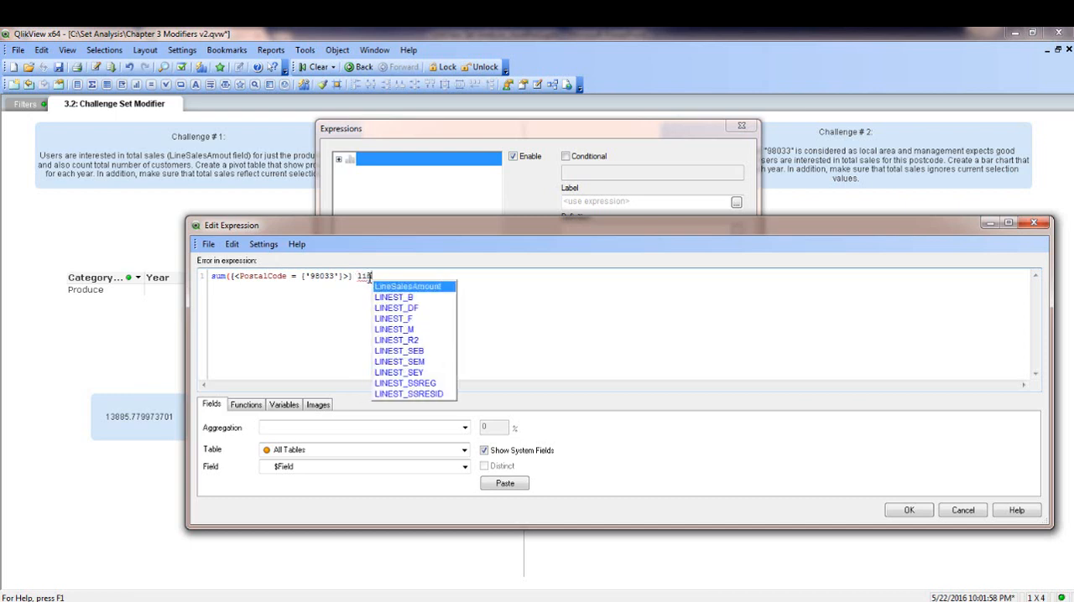
{"action": "left_click", "coordinate": [408, 285]}
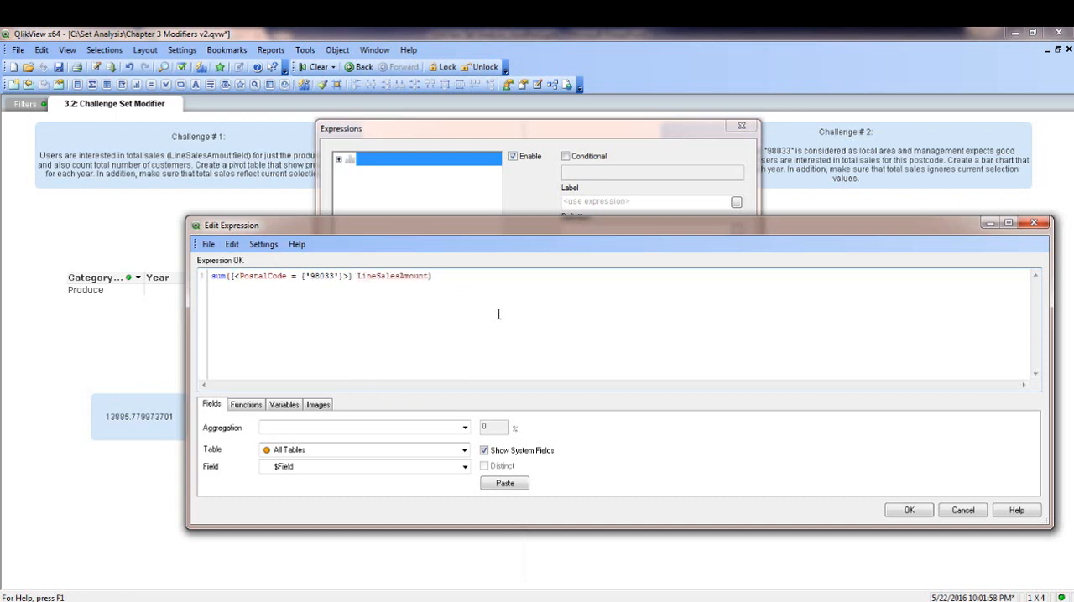
{"action": "left_click", "coordinate": [910, 511]}
{"action": "type", "text": "T"}
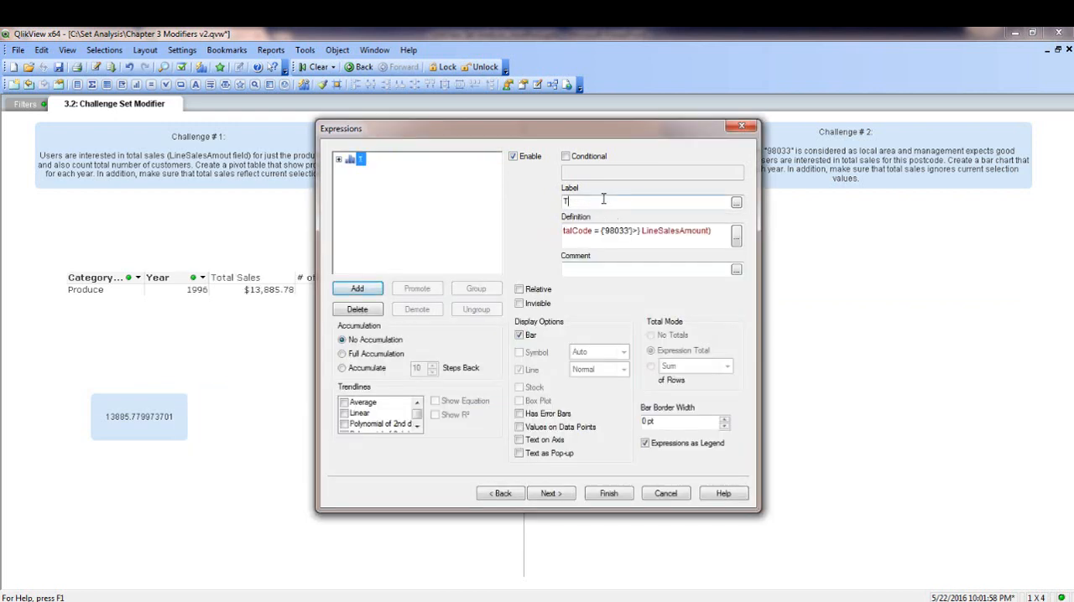
- Label the expression Total Sales and add the 1 set identifier so it ignores selections
{"action": "type", "text": "otal Sales"}
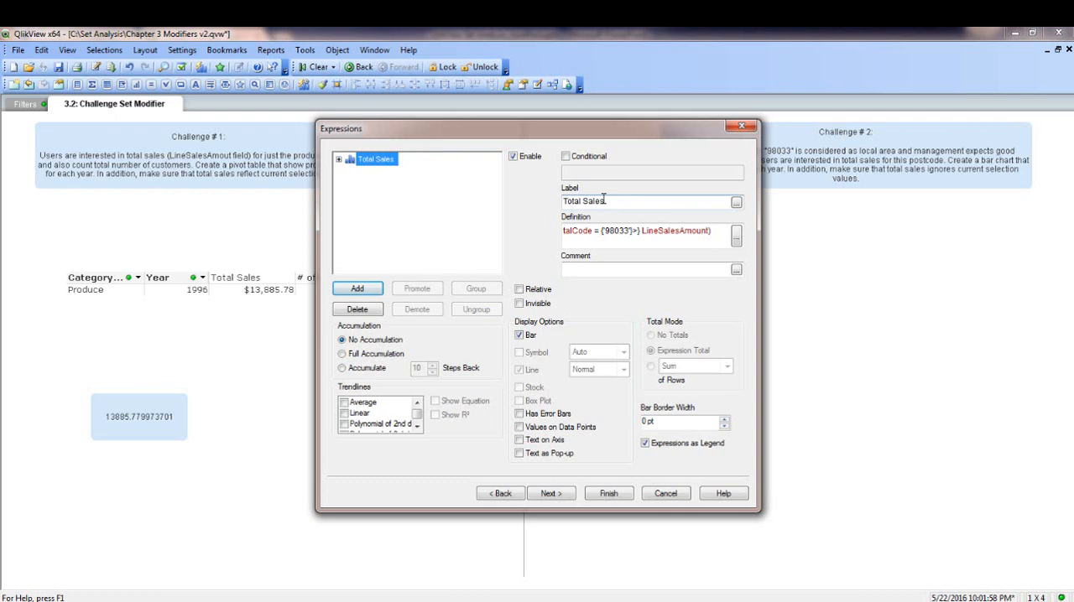
{"action": "left_click", "coordinate": [735, 235]}
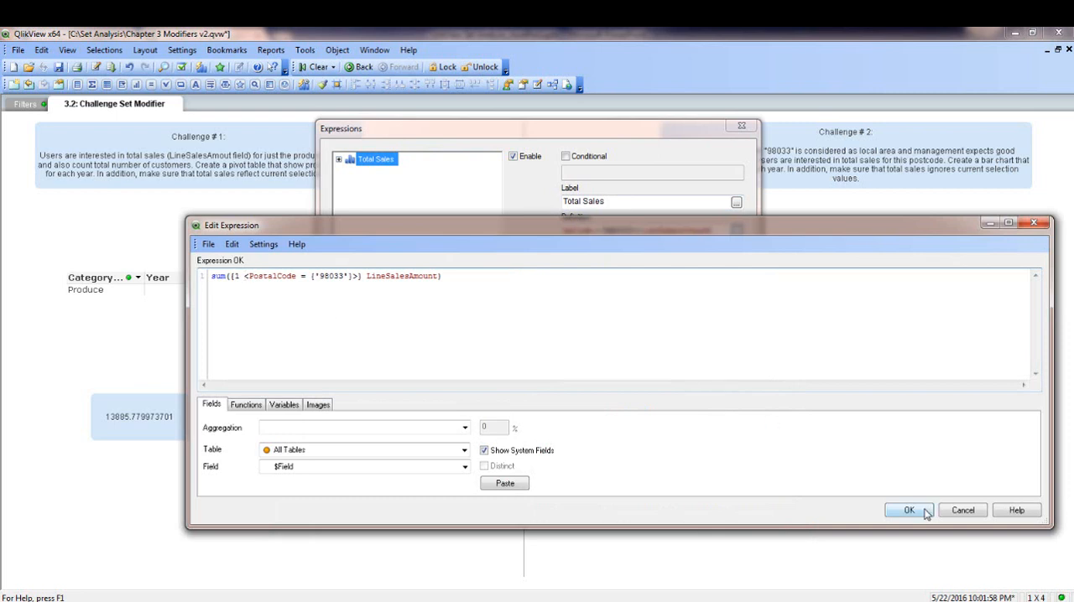
{"action": "left_click", "coordinate": [909, 511]}
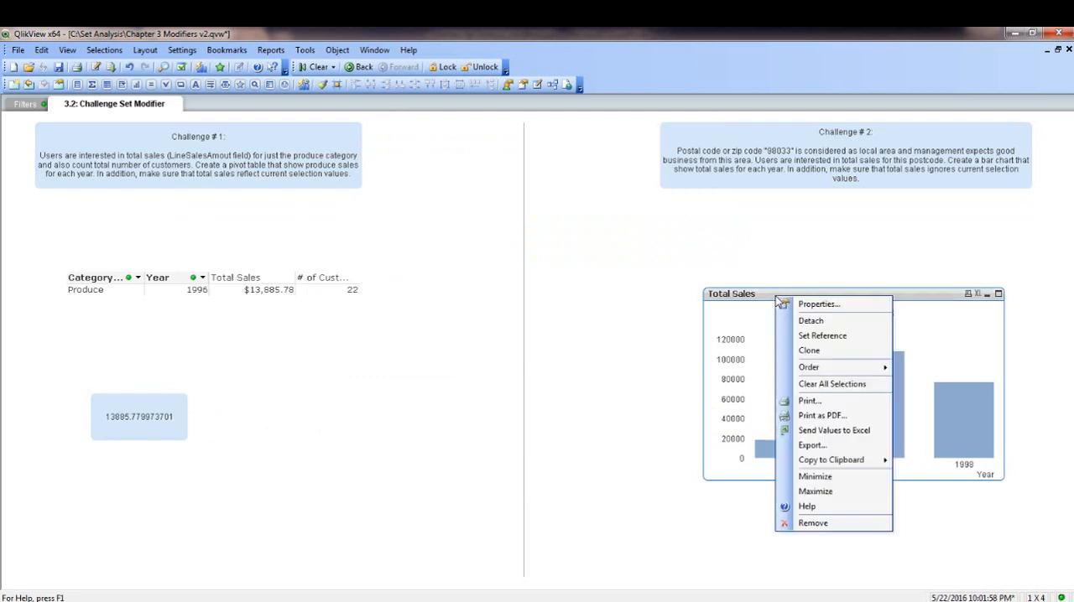
- Set the Total Sales chart's style to horizontal bar orientation
{"action": "left_click", "coordinate": [819, 303]}
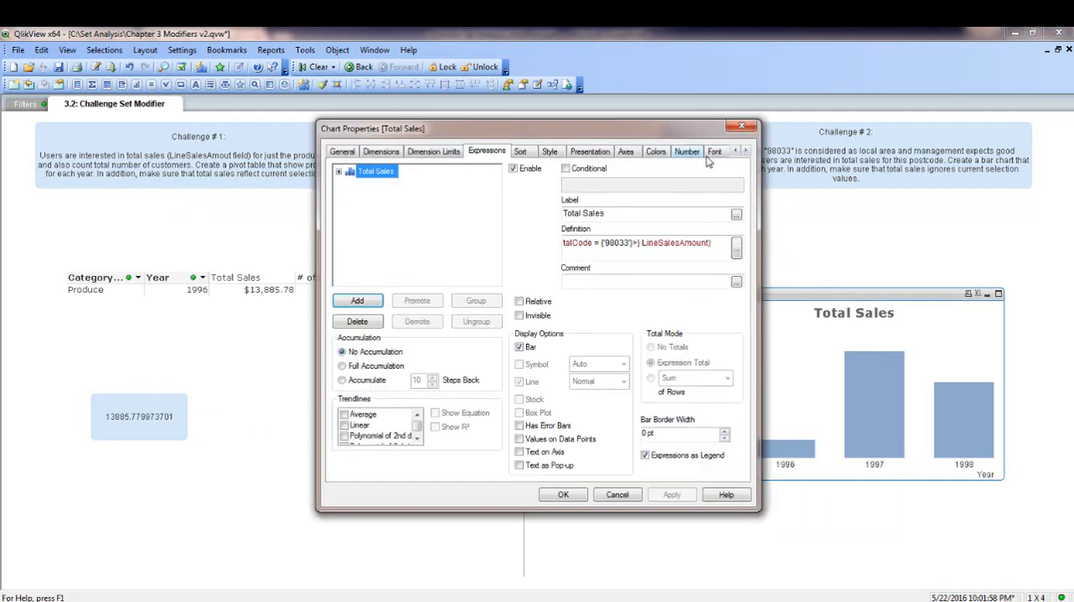
{"action": "left_click", "coordinate": [712, 151]}
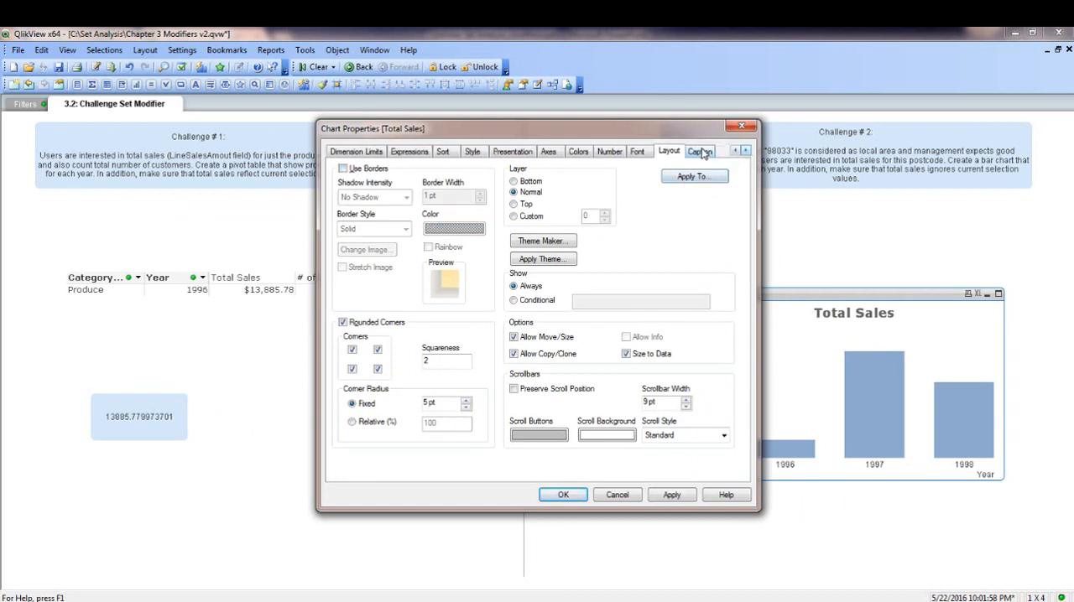
{"action": "left_click", "coordinate": [700, 151]}
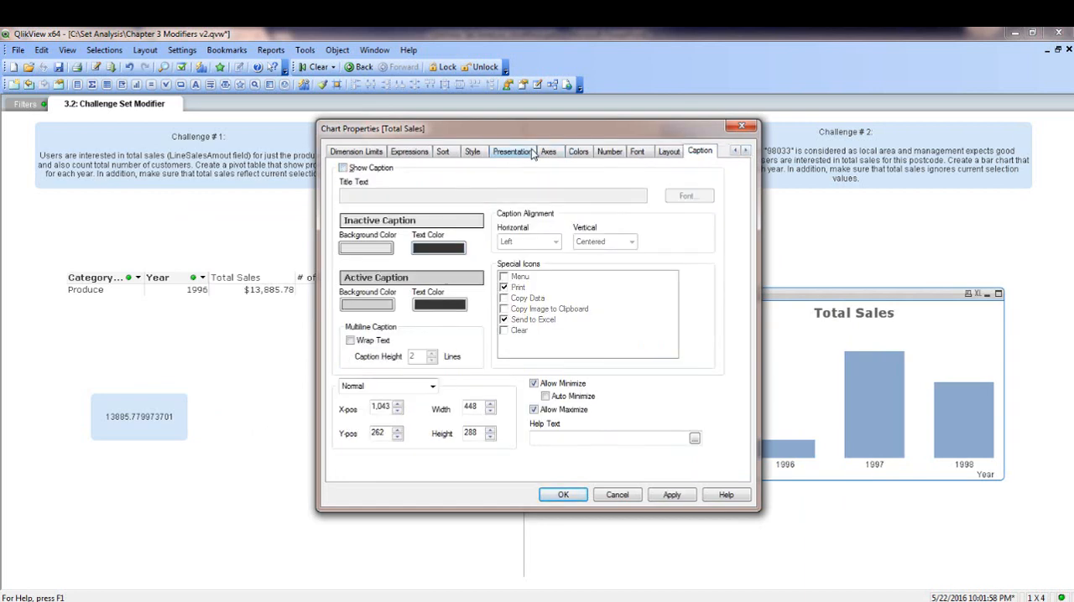
{"action": "left_click", "coordinate": [471, 151]}
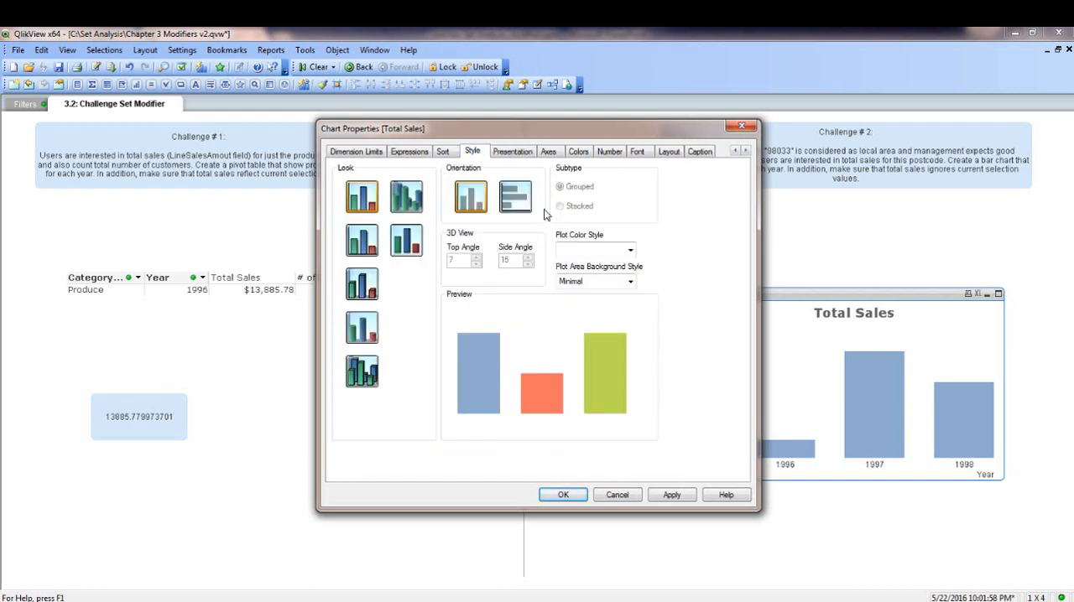
{"action": "left_click", "coordinate": [515, 196]}
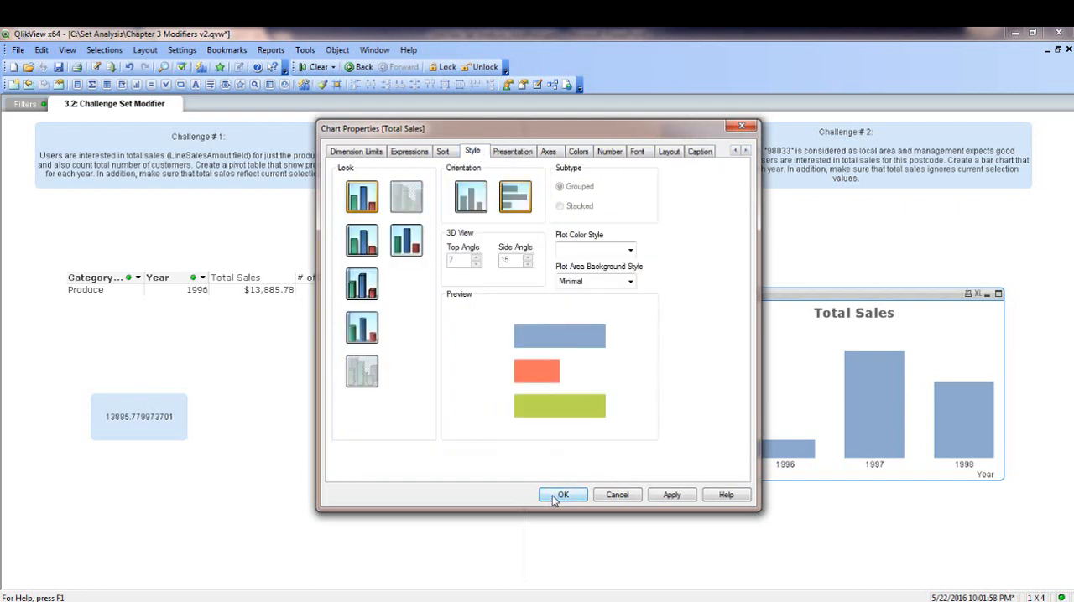
{"action": "left_click", "coordinate": [562, 493]}
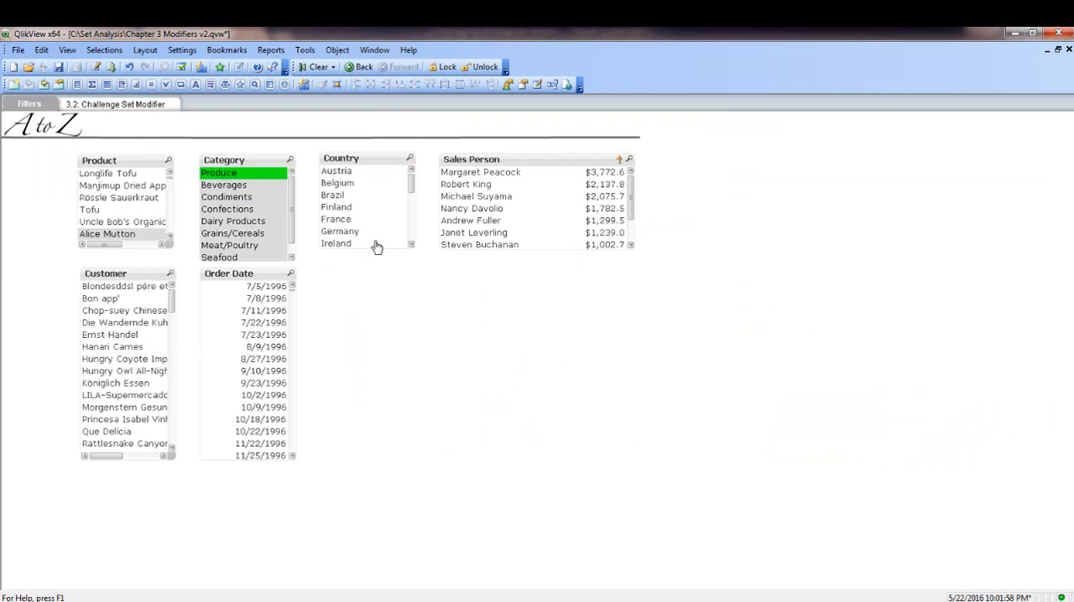
- Select a value in the Country list box to test the chart's selection behaviour
{"action": "left_click", "coordinate": [114, 104]}
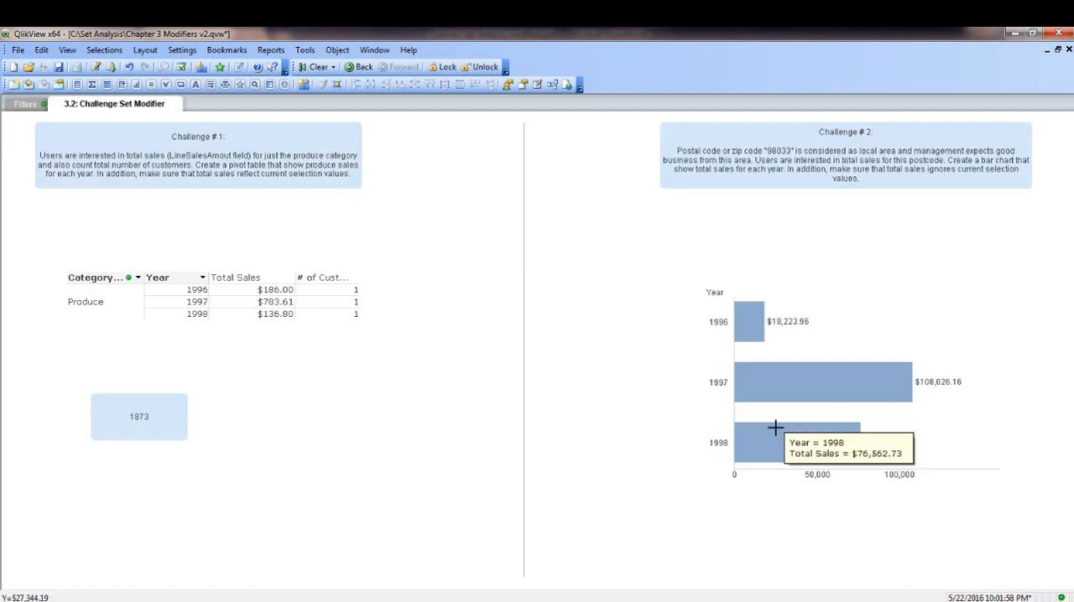
{"action": "mouse_move", "coordinate": [663, 339]}
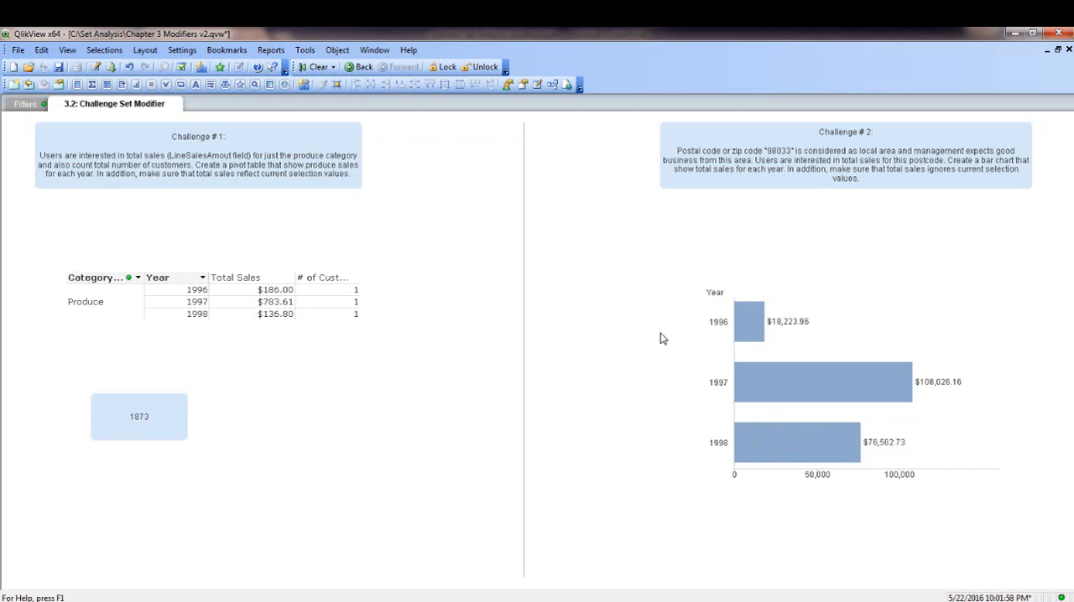
{"action": "mouse_move", "coordinate": [718, 384]}
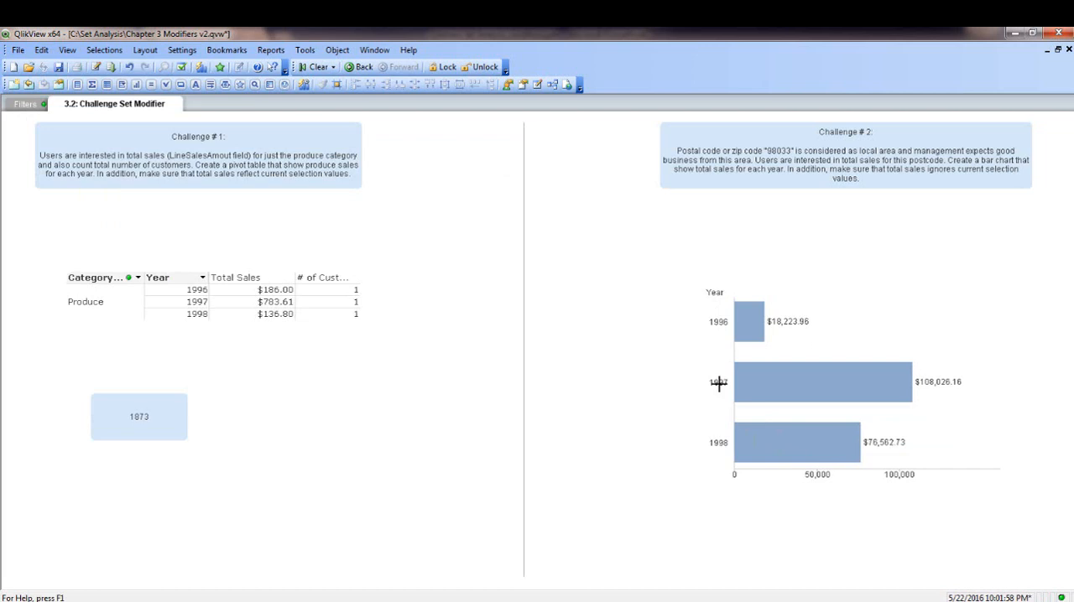
{"action": "mouse_move", "coordinate": [644, 410]}
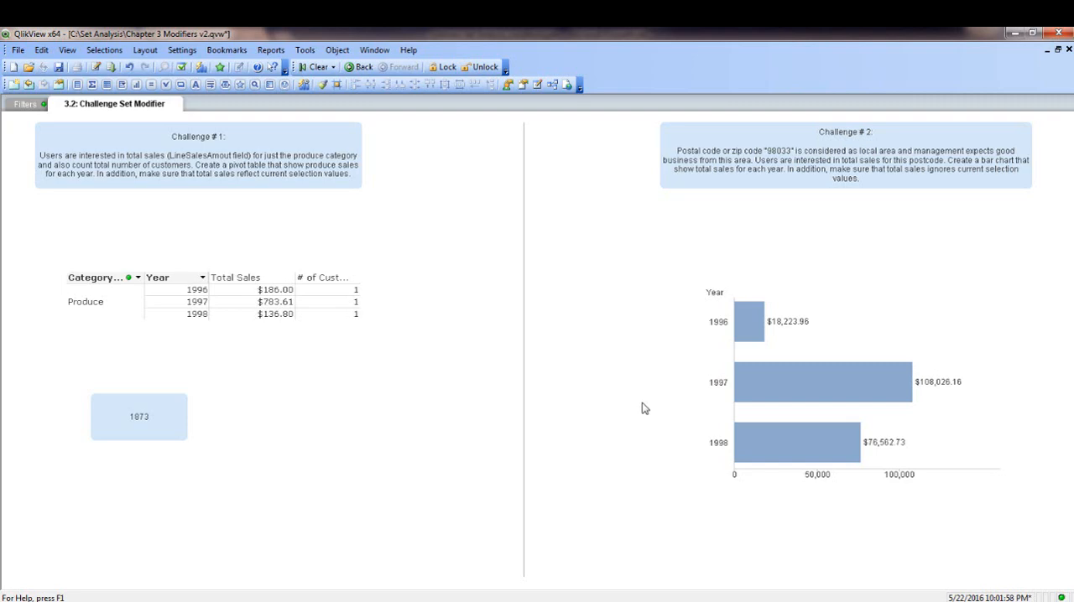